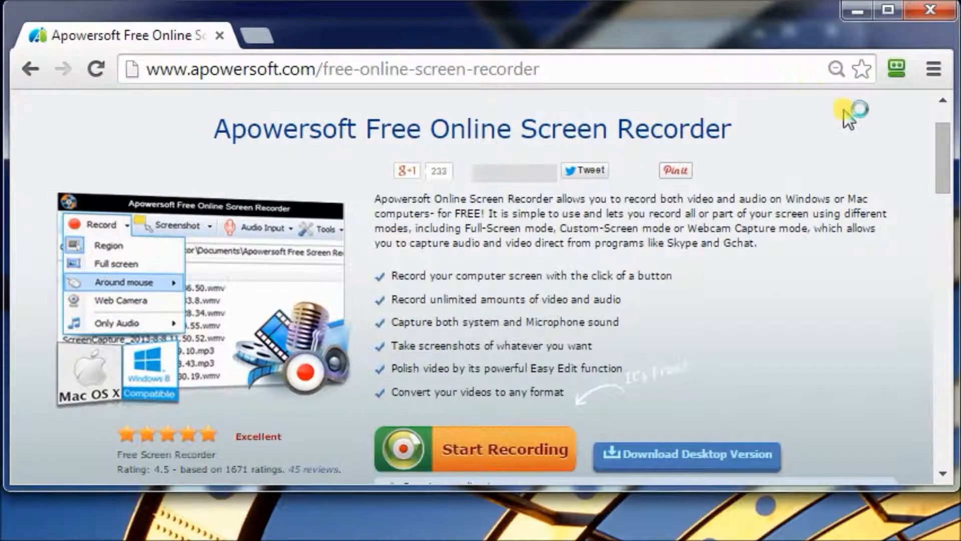
# Launch the desktop recorder, dismiss its hotkey warning, minimize the browser, and show Tools
pyautogui.click(475, 448)
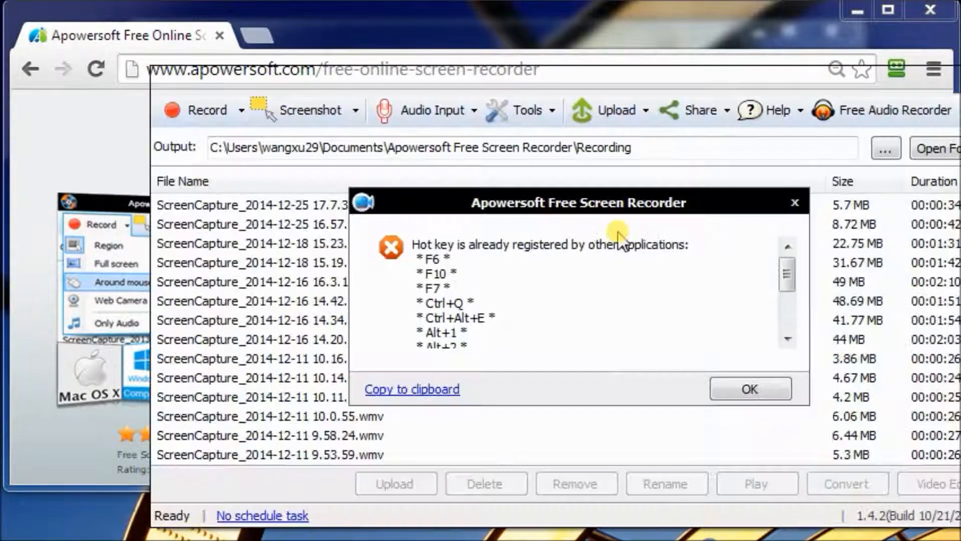
pyautogui.click(750, 389)
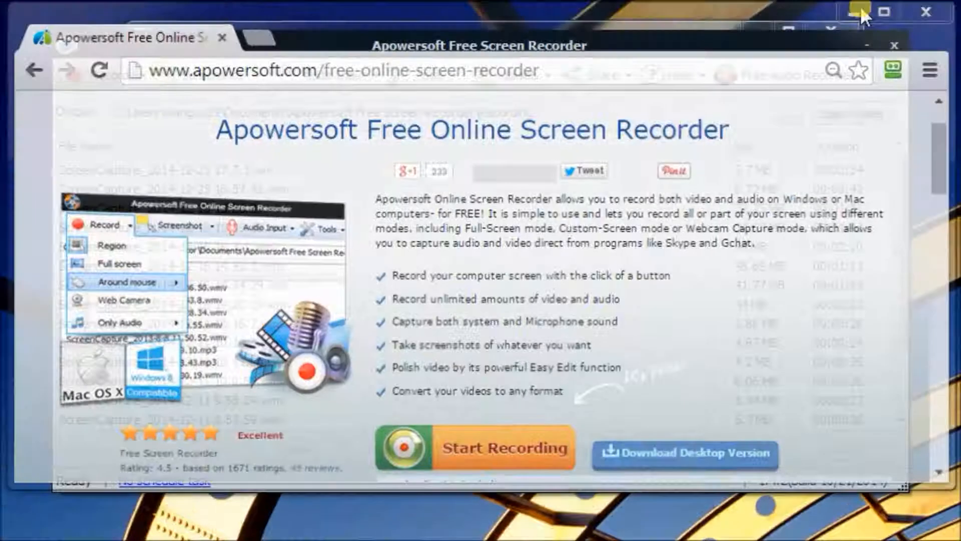
pyautogui.click(857, 11)
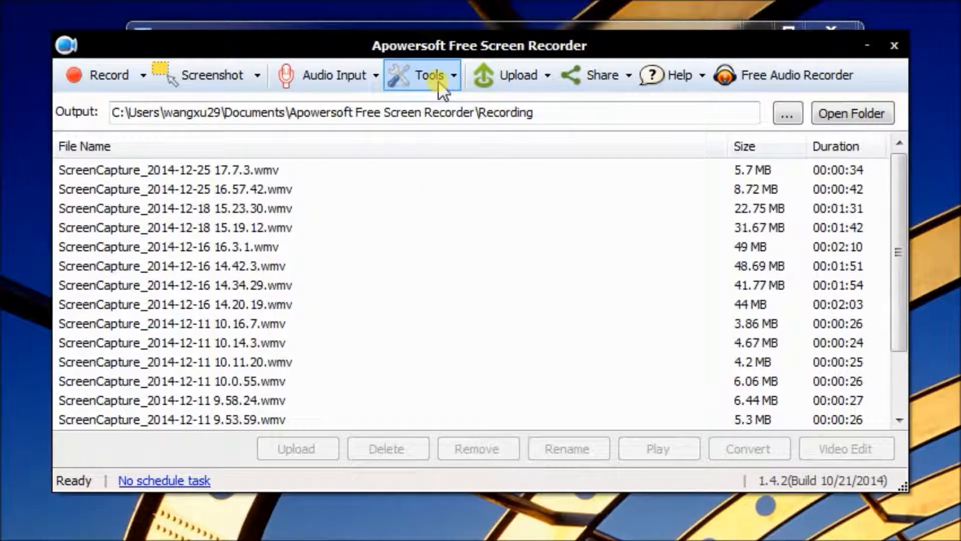
pyautogui.click(429, 75)
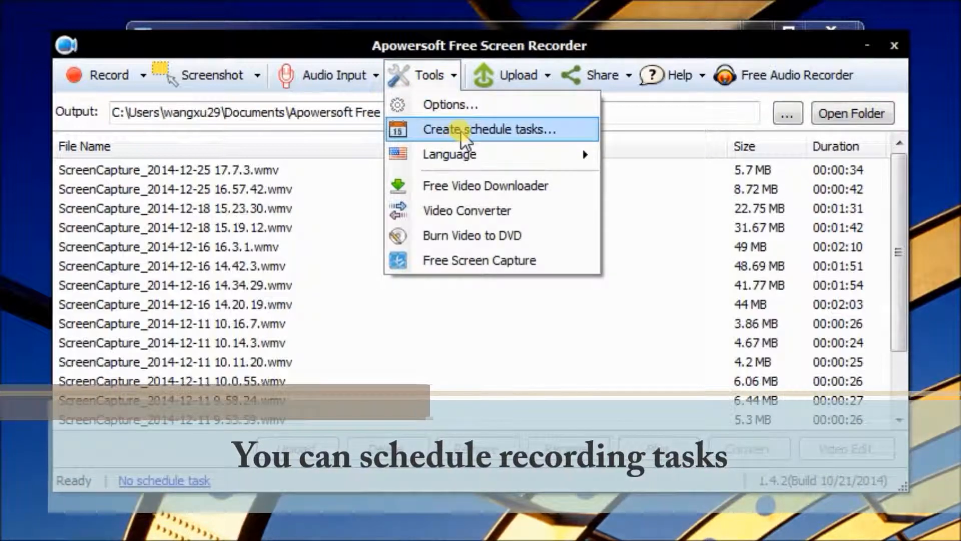
# Create a scheduled task named 'movie record' with Daily repetition left off
pyautogui.click(487, 129)
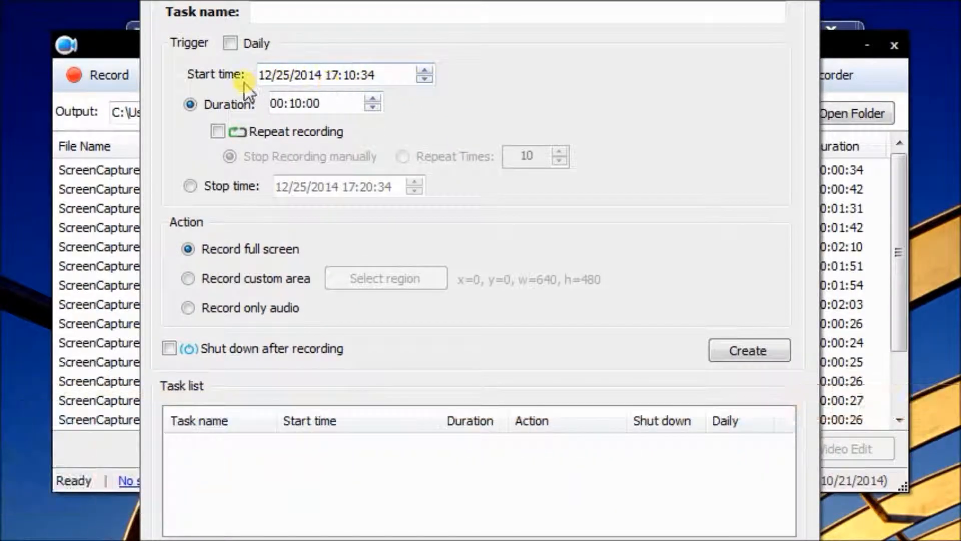
pyautogui.click(515, 12)
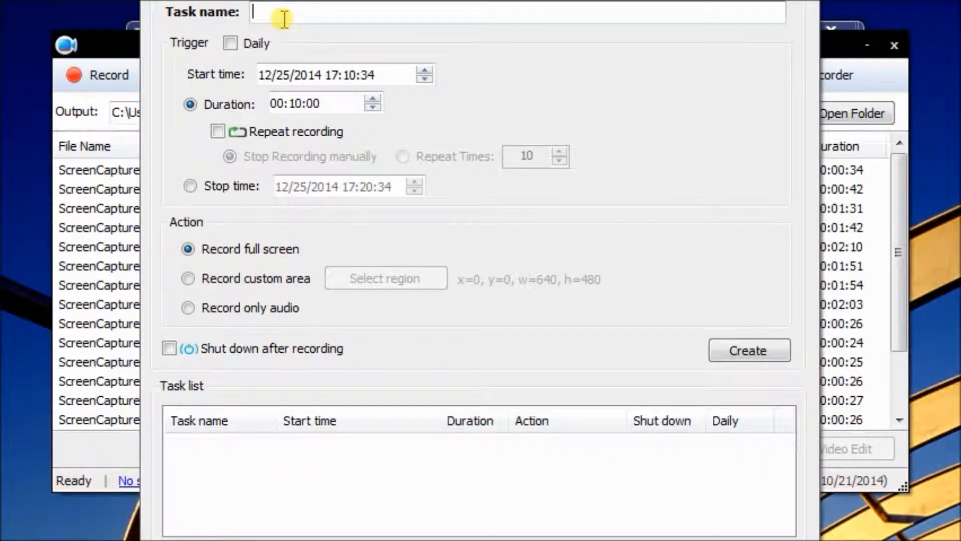
pyautogui.write('movie reco')
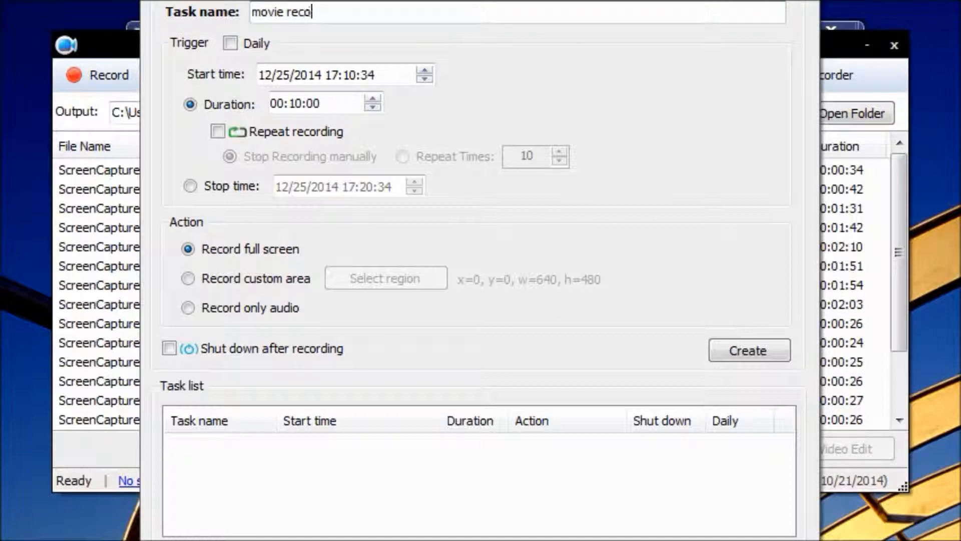
pyautogui.write('rd')
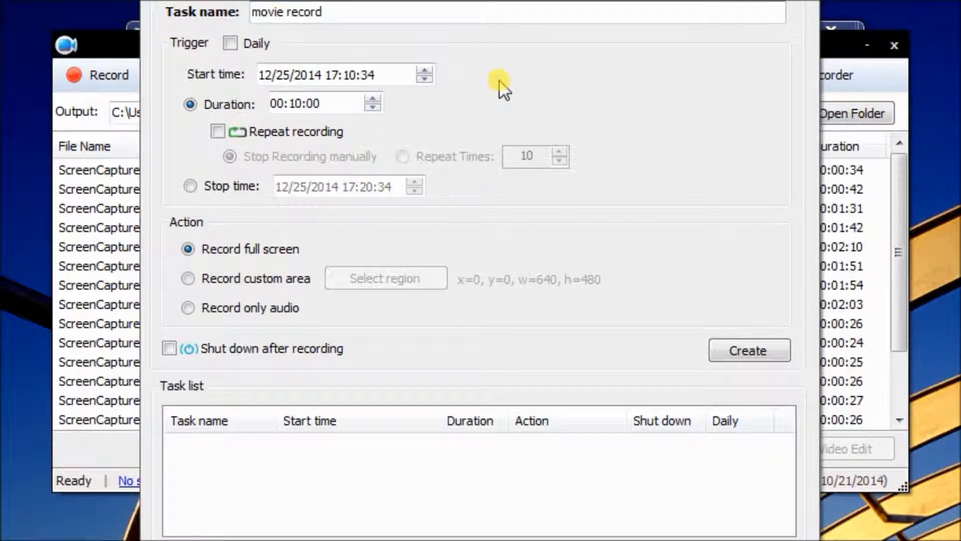
pyautogui.click(229, 43)
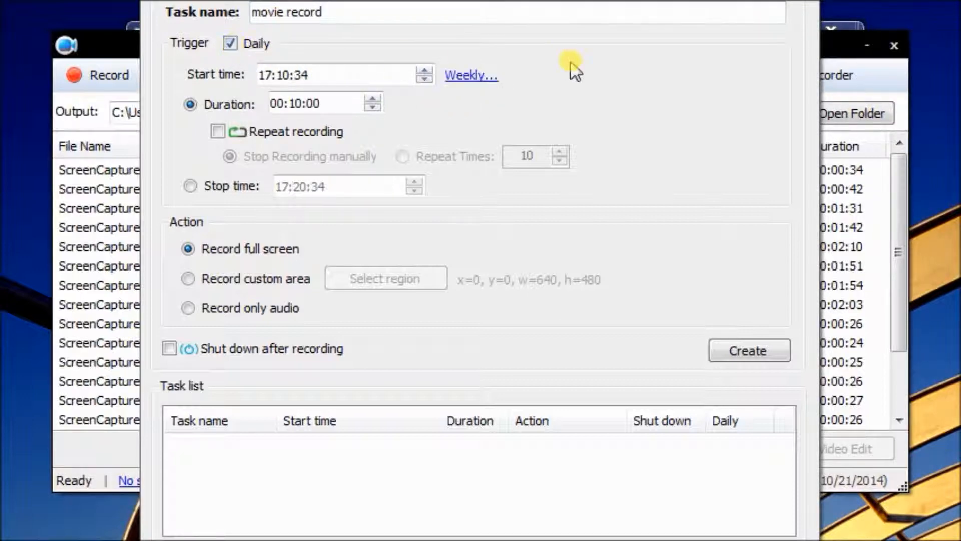
pyautogui.moveTo(470, 75)
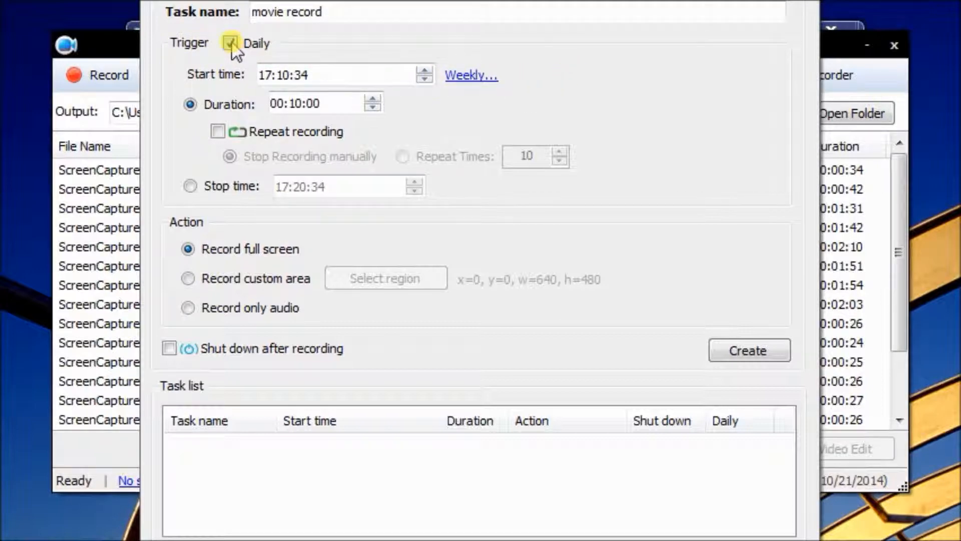
pyautogui.click(230, 43)
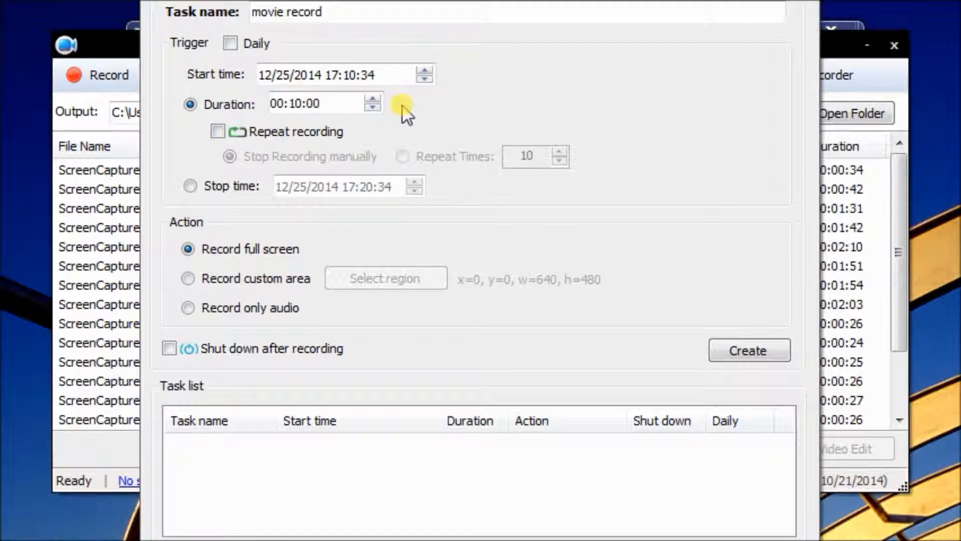
pyautogui.click(371, 98)
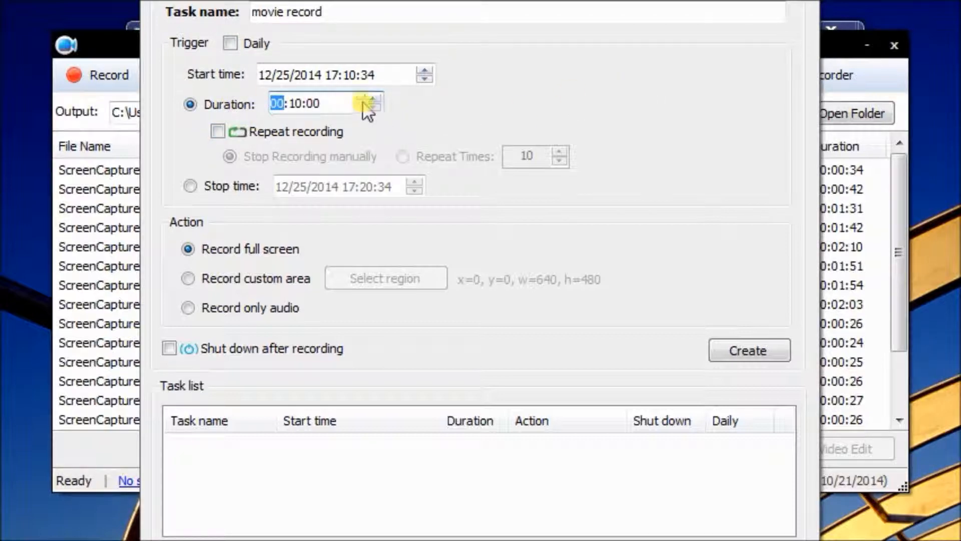
pyautogui.moveTo(268, 278)
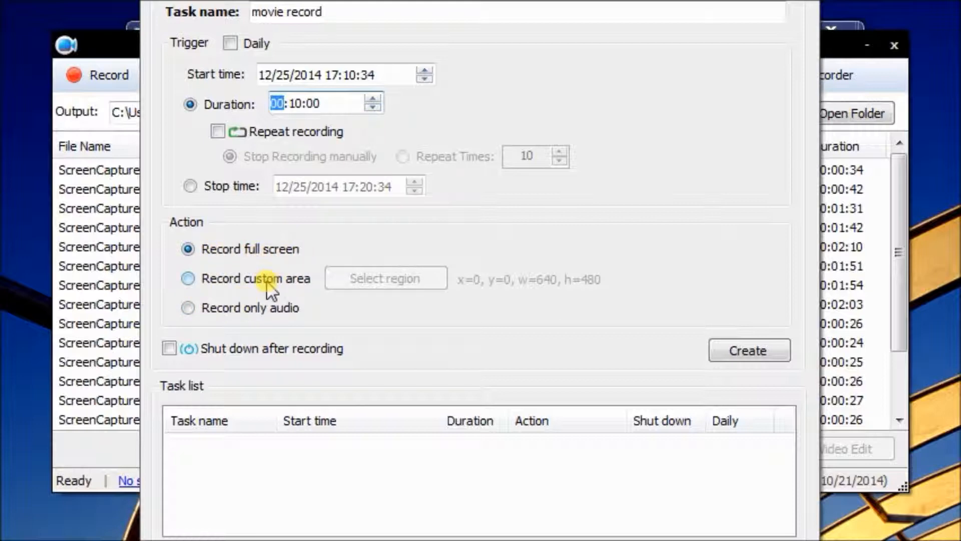
pyautogui.moveTo(251, 285)
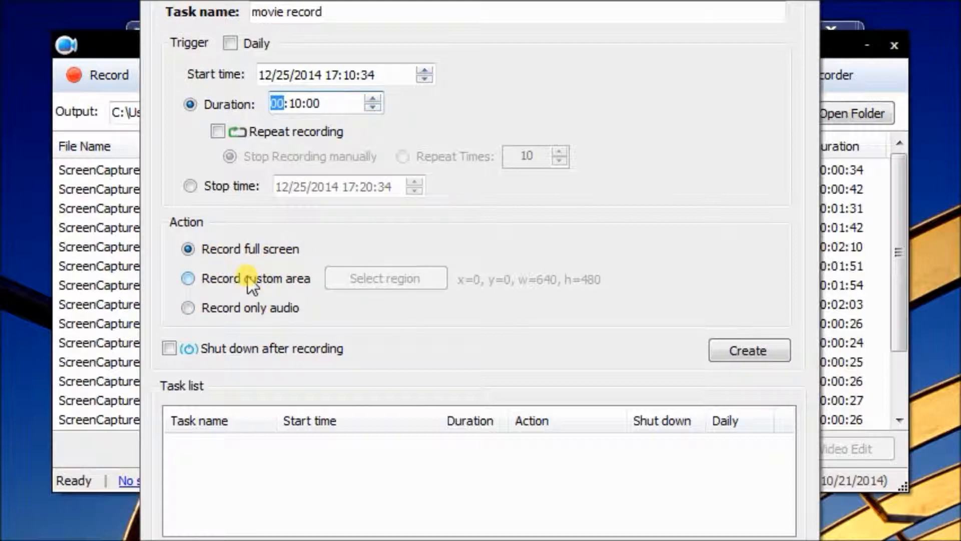
# Set the task to record a custom 796×326 area and close the scheduler
pyautogui.click(187, 278)
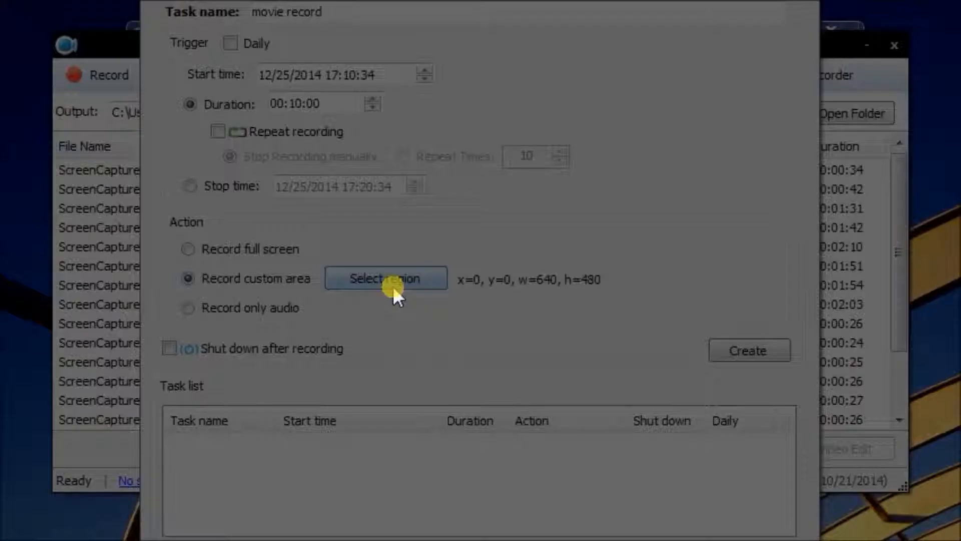
pyautogui.click(386, 277)
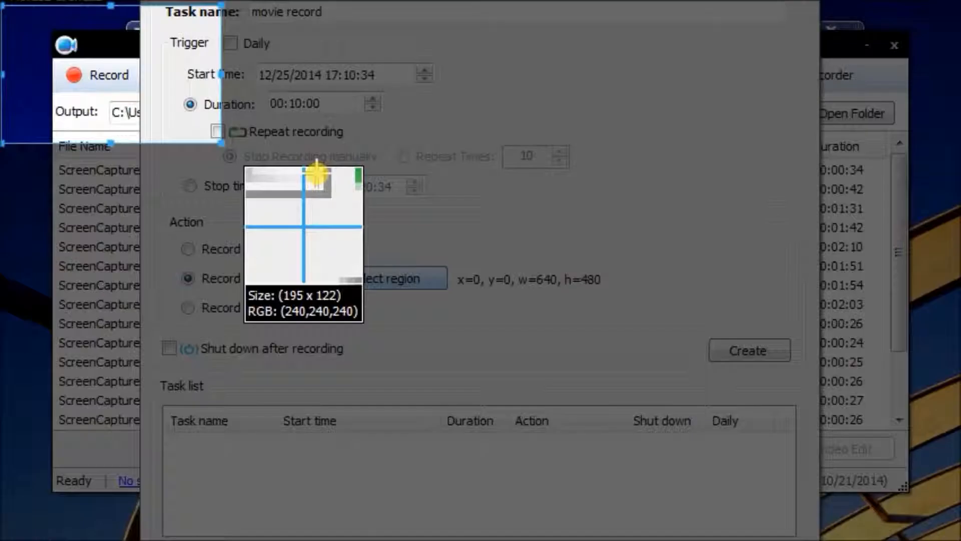
pyautogui.click(385, 278)
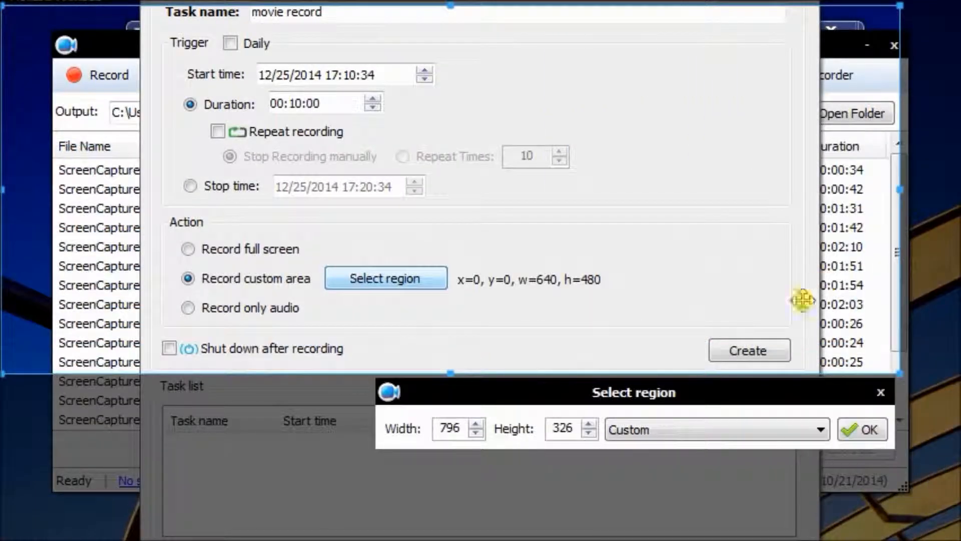
pyautogui.click(860, 429)
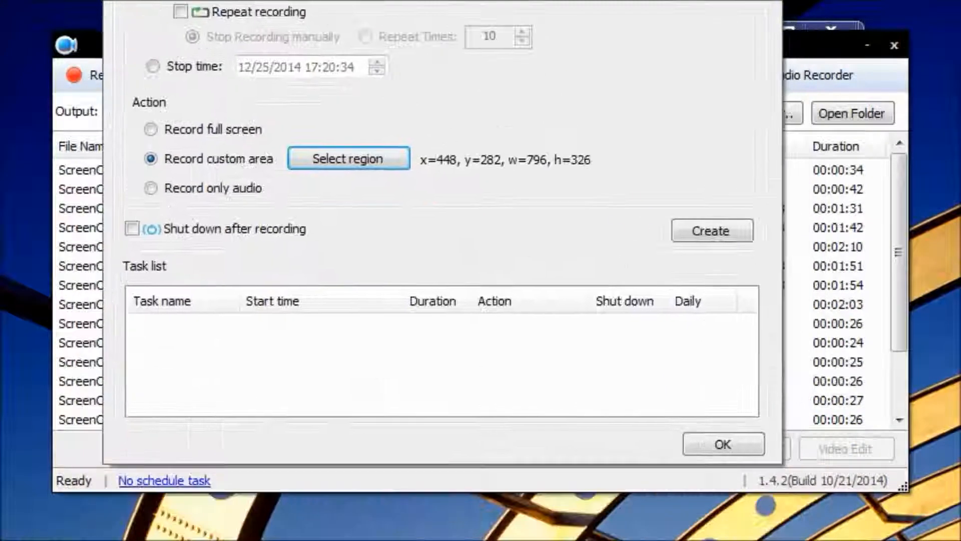
pyautogui.click(722, 444)
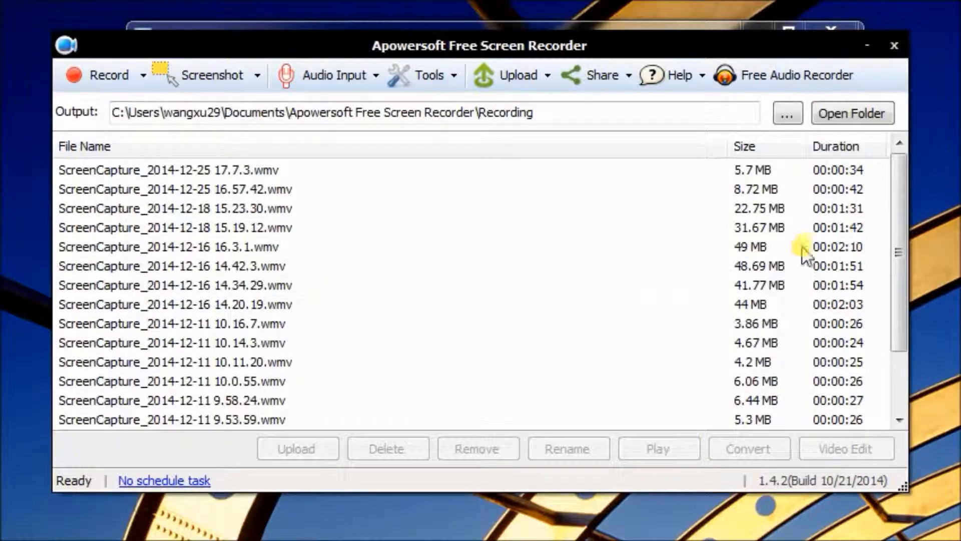
pyautogui.moveTo(410, 146)
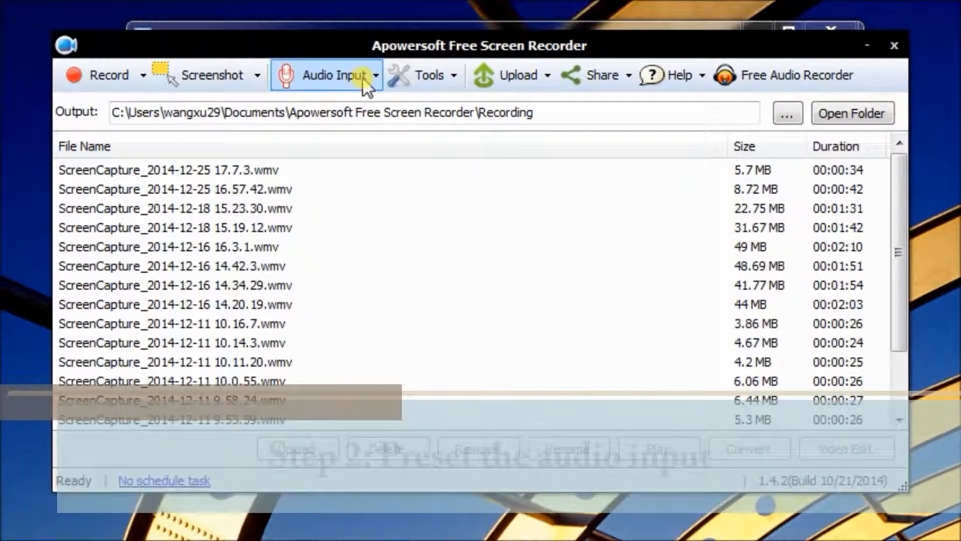
pyautogui.click(328, 75)
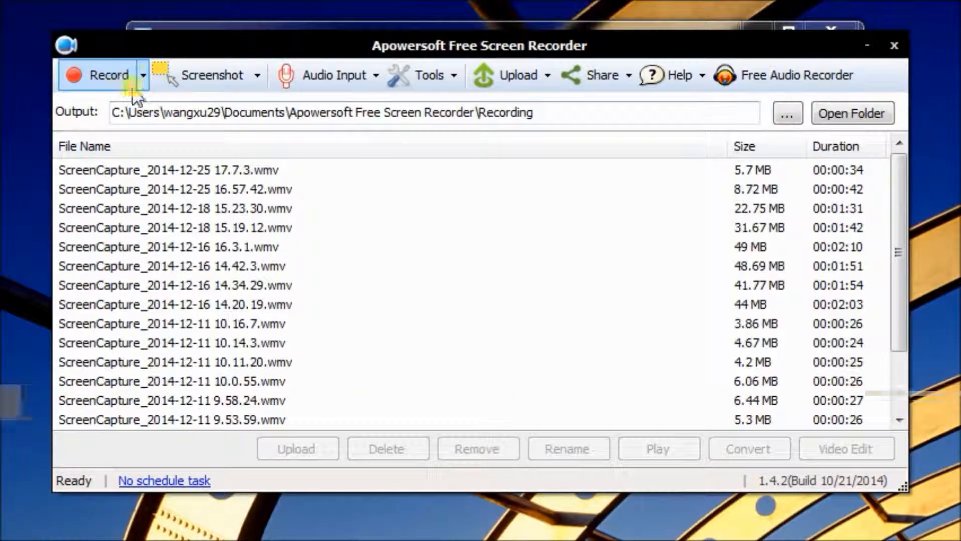
# Start recording a 638×300 region over the Christmas video and dismiss the hotkey tips
pyautogui.click(145, 74)
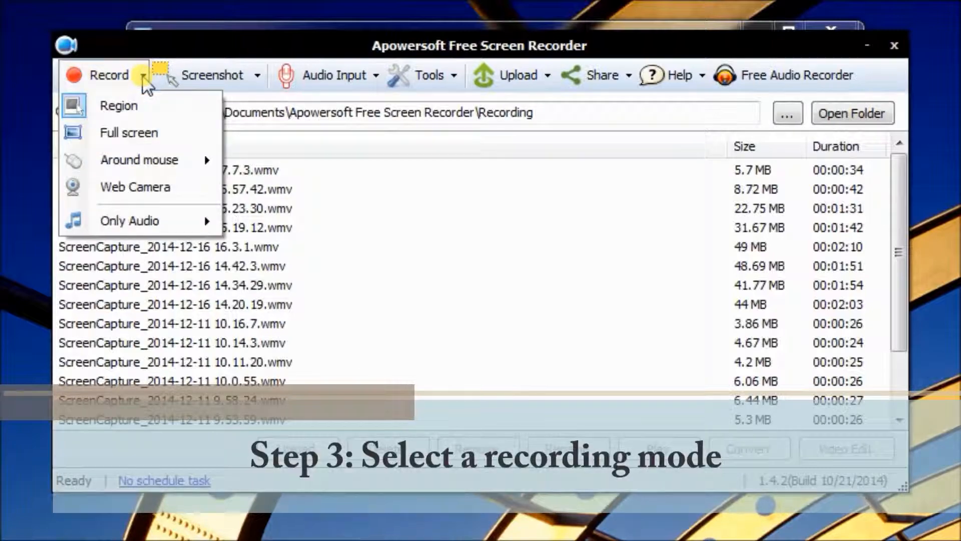
pyautogui.moveTo(148, 211)
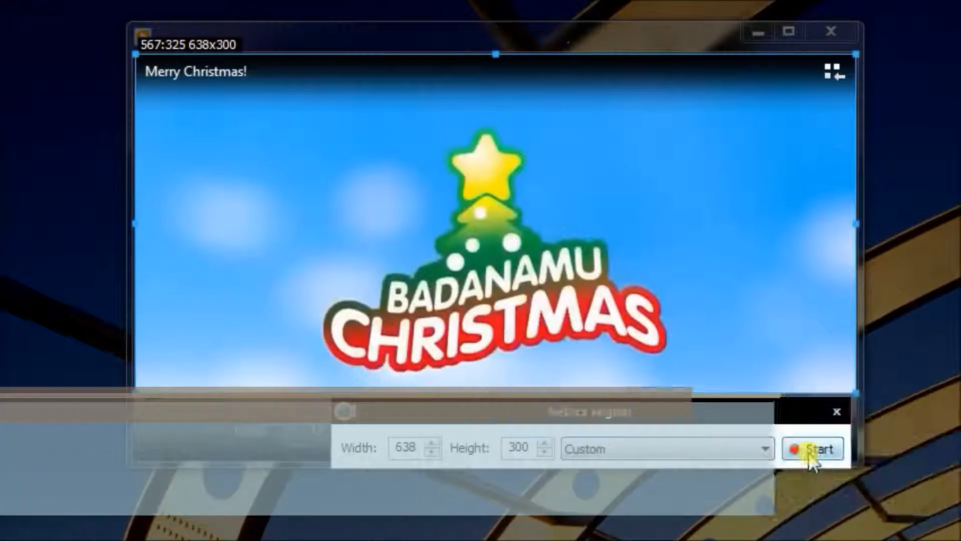
pyautogui.click(820, 448)
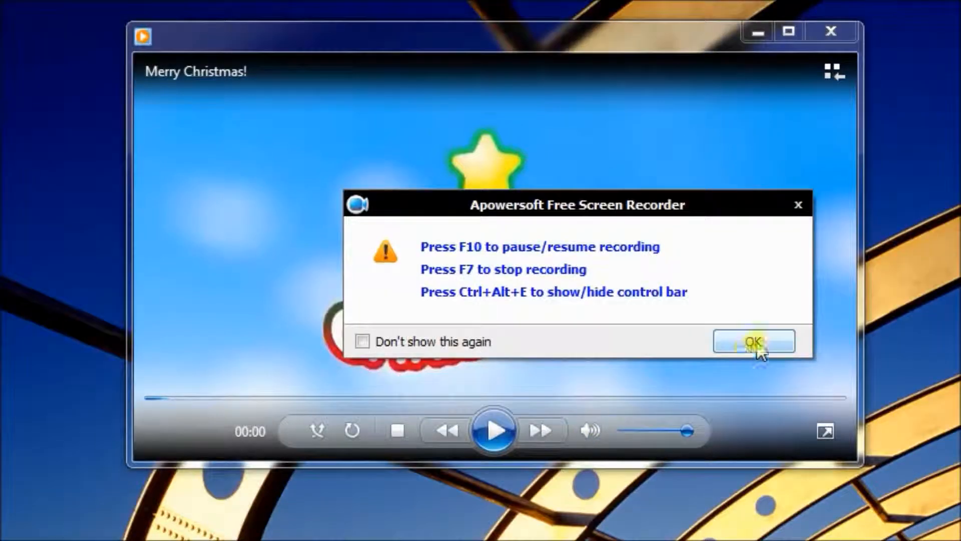
pyautogui.click(752, 341)
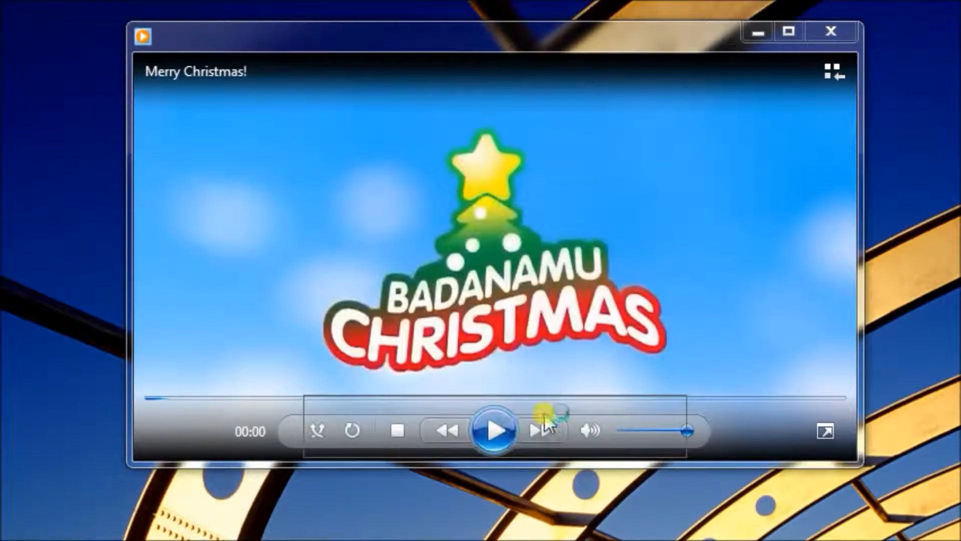
# Play the video, annotate with an ellipse, arrow and 'Doors' label, then stop recording
pyautogui.click(493, 430)
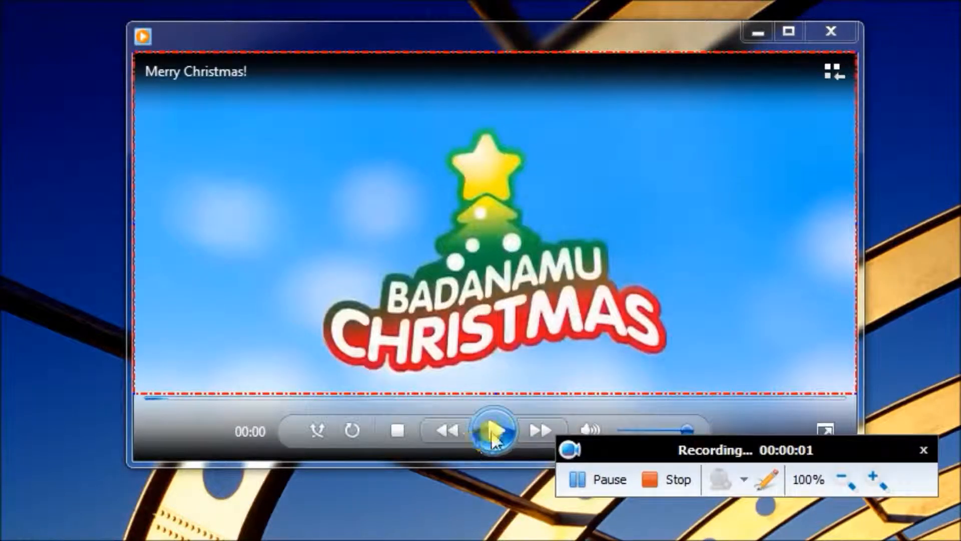
pyautogui.click(491, 429)
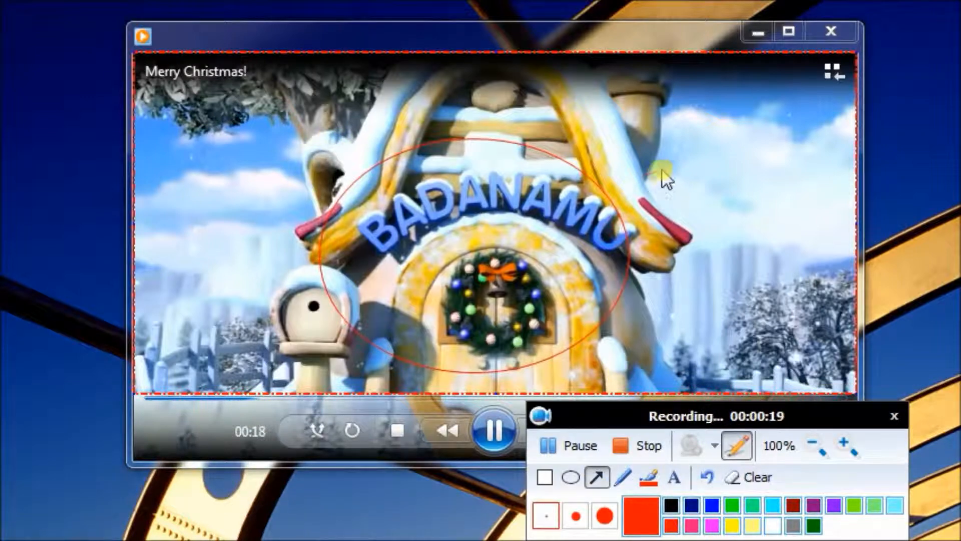
pyautogui.click(675, 477)
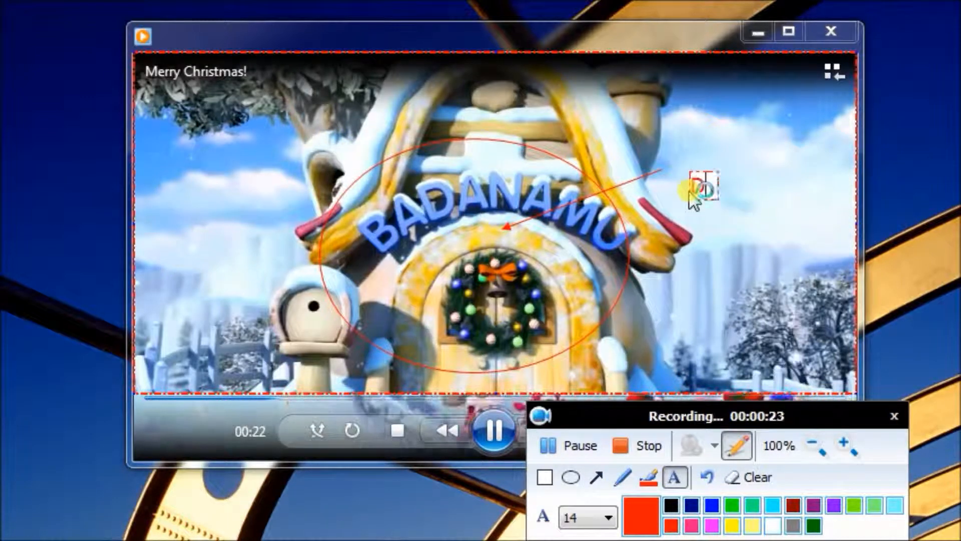
pyautogui.write('Doors')
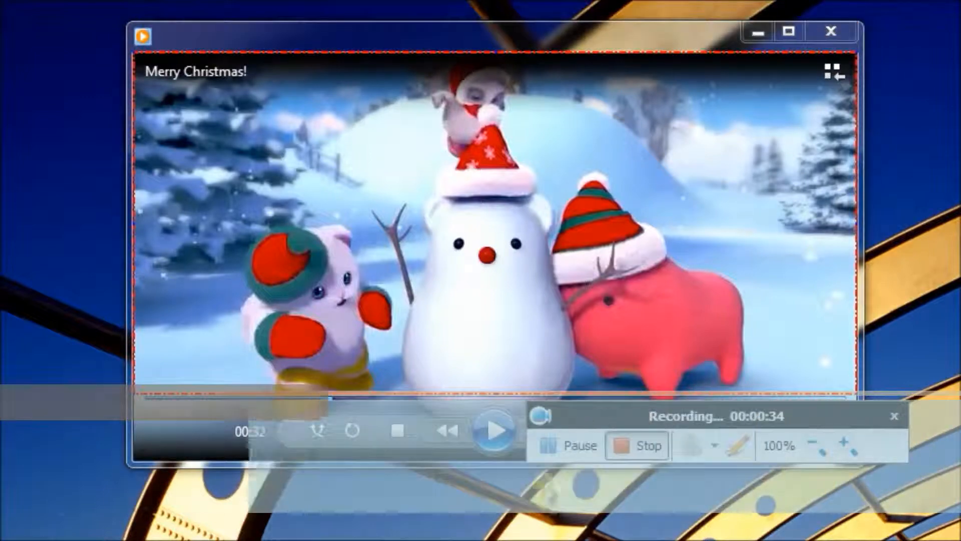
pyautogui.click(638, 445)
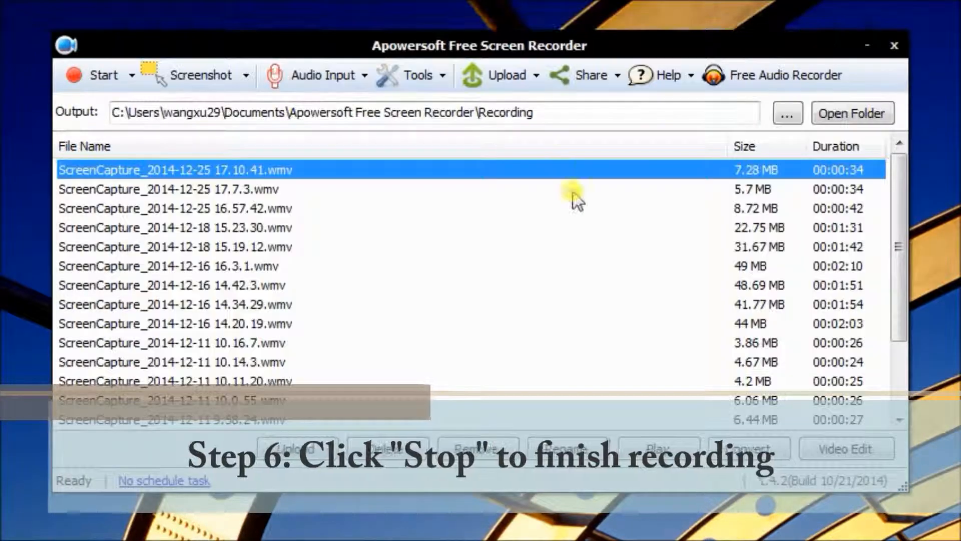
pyautogui.moveTo(255, 181)
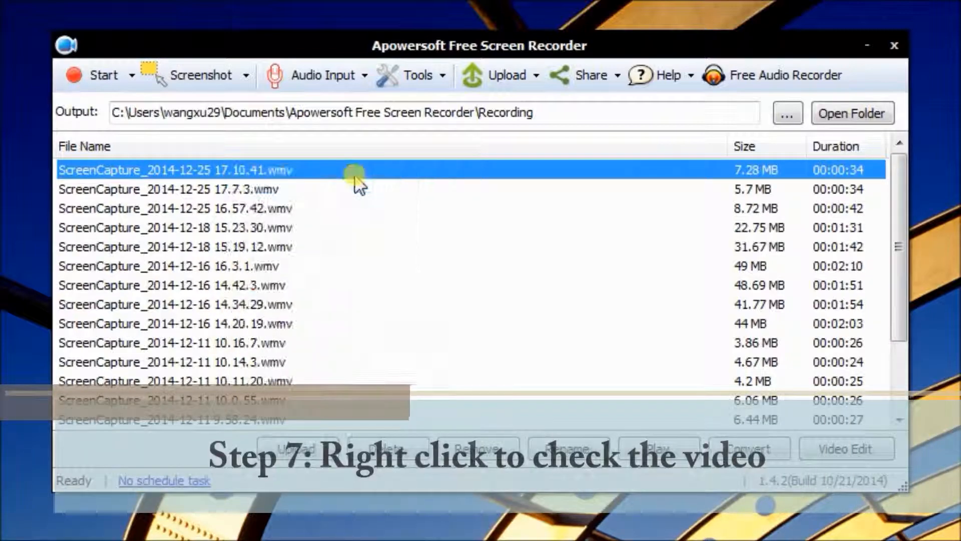
# Double-click the newest ScreenCapture file to play the 34-second recording
pyautogui.doubleClick(175, 170)
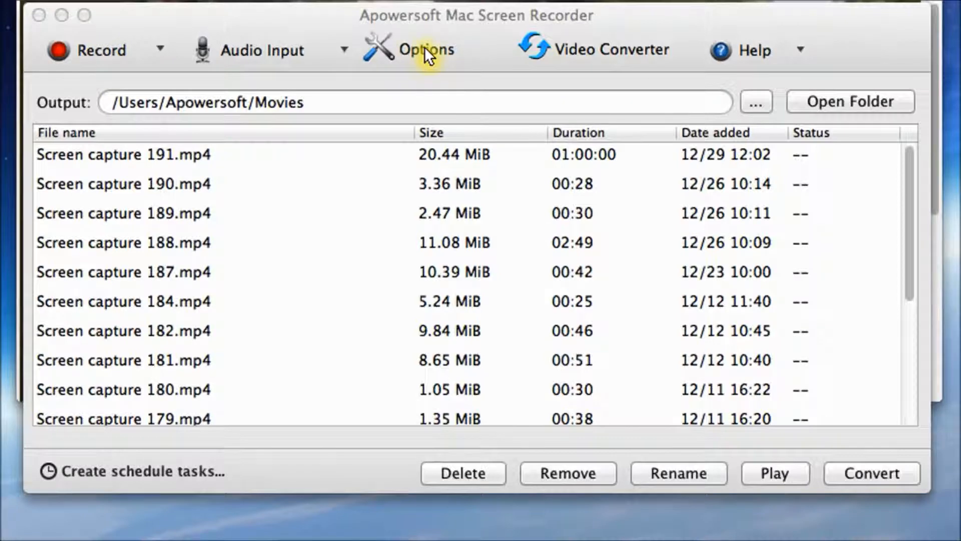
pyautogui.moveTo(637, 85)
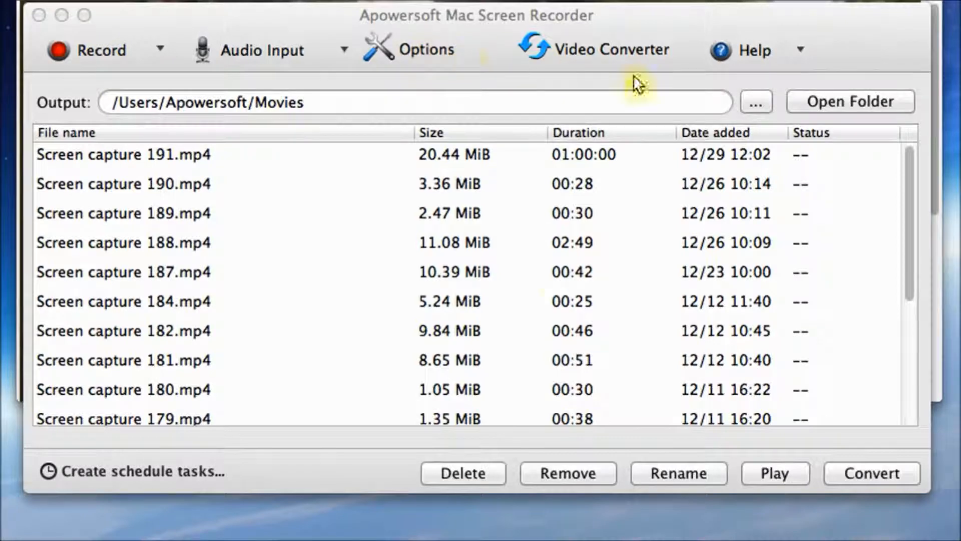
pyautogui.moveTo(554, 186)
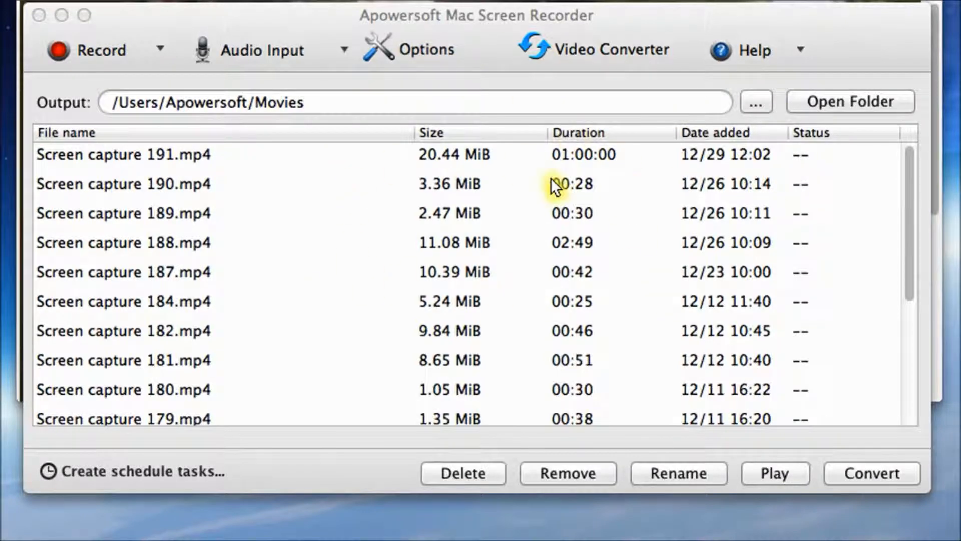
# Open the Options dialog on its General settings tab
pyautogui.click(423, 49)
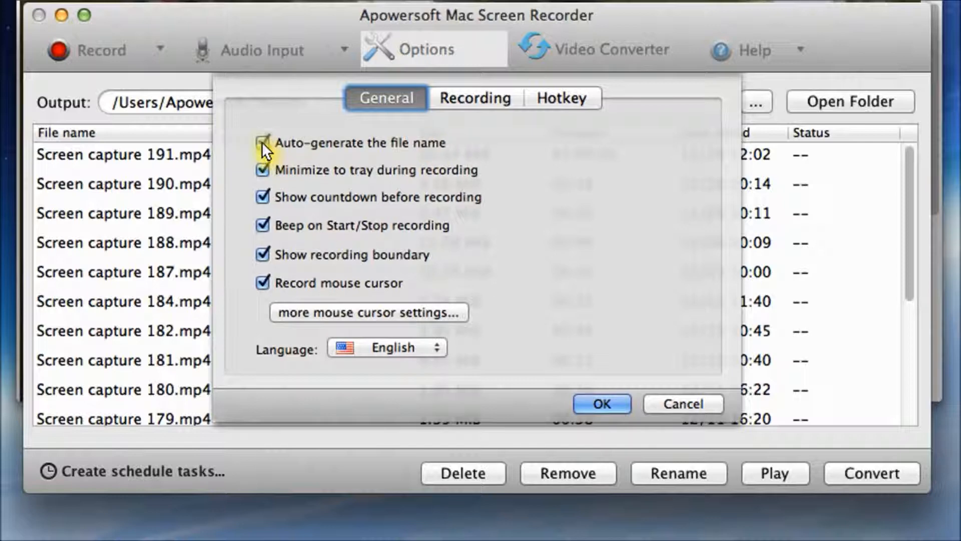
# Toggle auto file naming and cursor capture off and on, then review Recording and Hotkey tabs
pyautogui.click(263, 143)
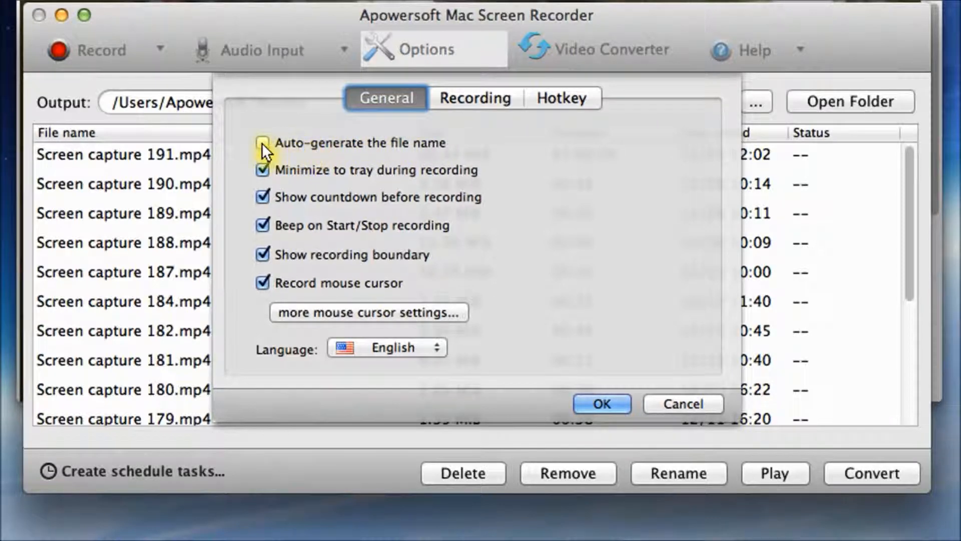
pyautogui.click(262, 142)
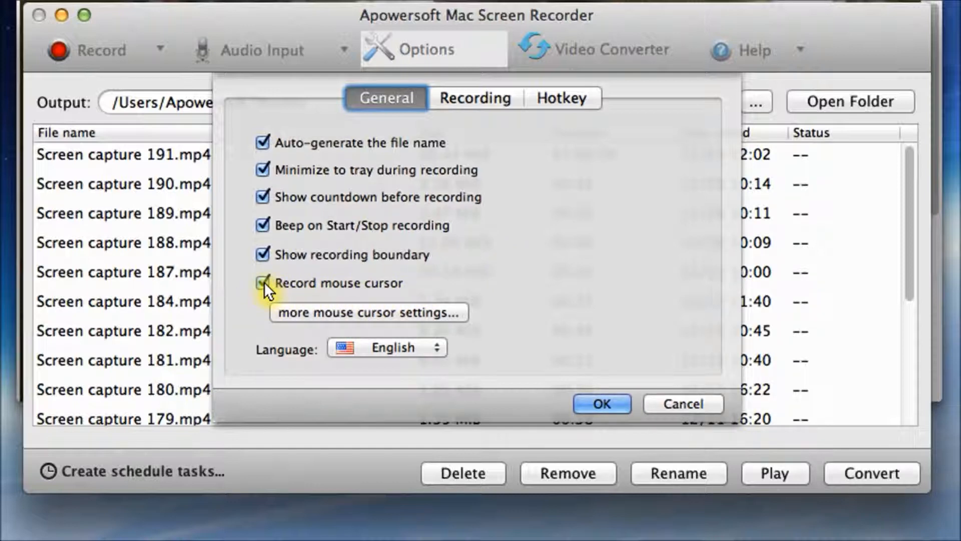
pyautogui.click(263, 282)
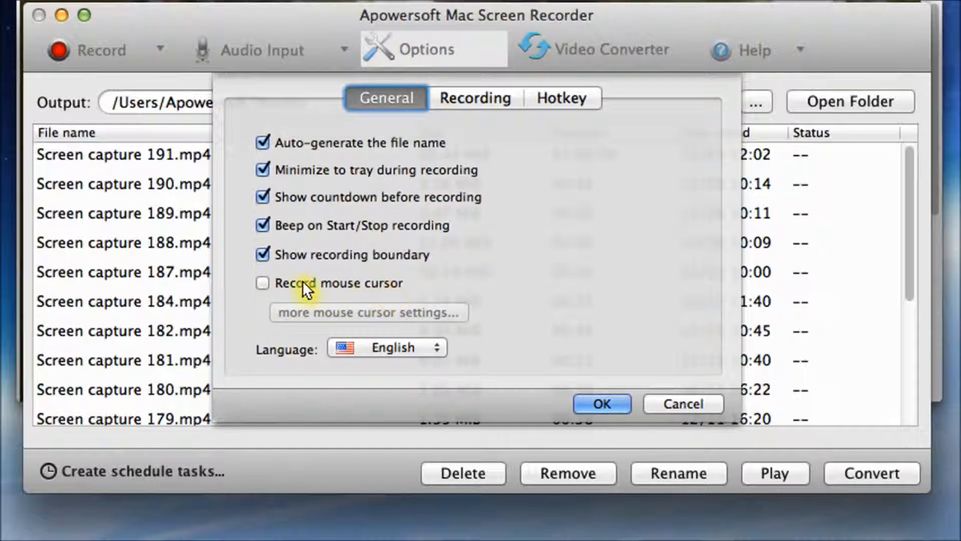
pyautogui.click(263, 282)
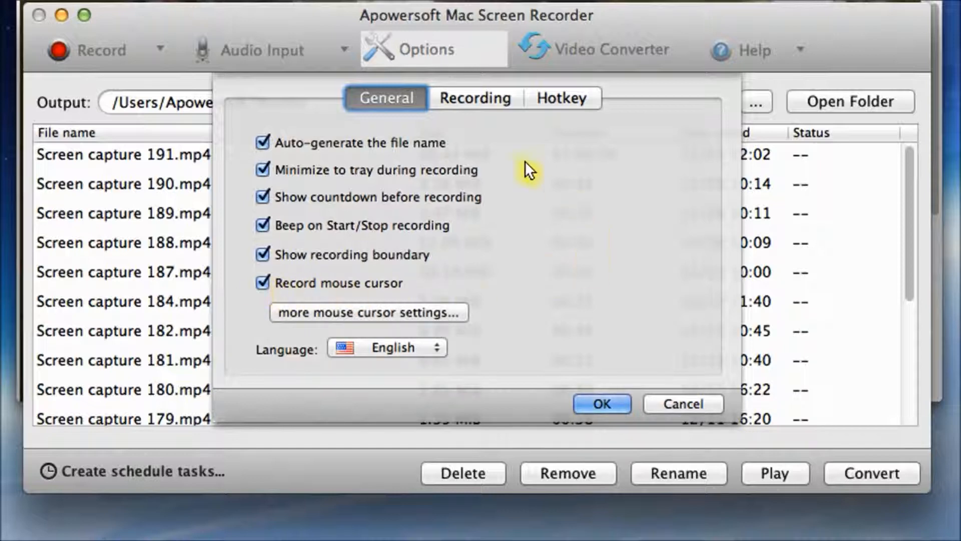
pyautogui.click(475, 98)
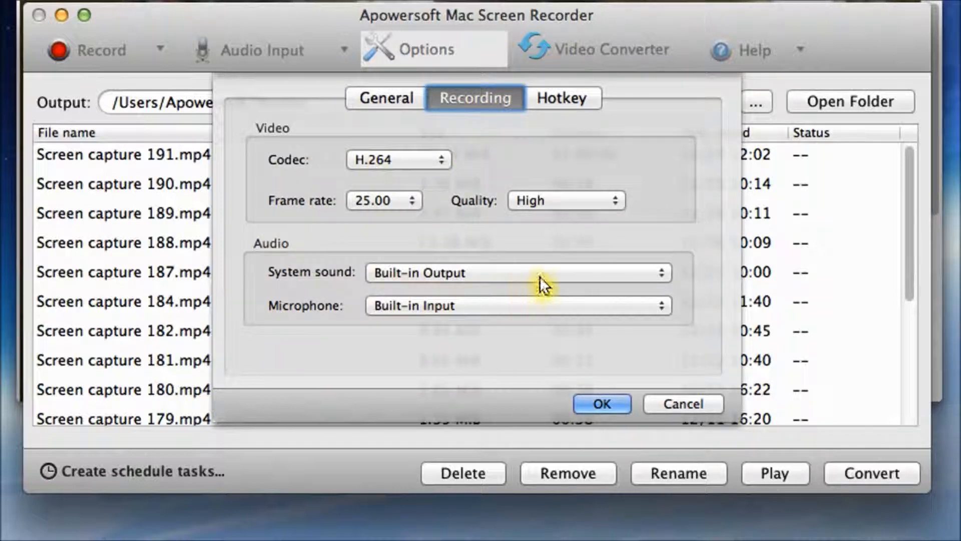
pyautogui.click(562, 97)
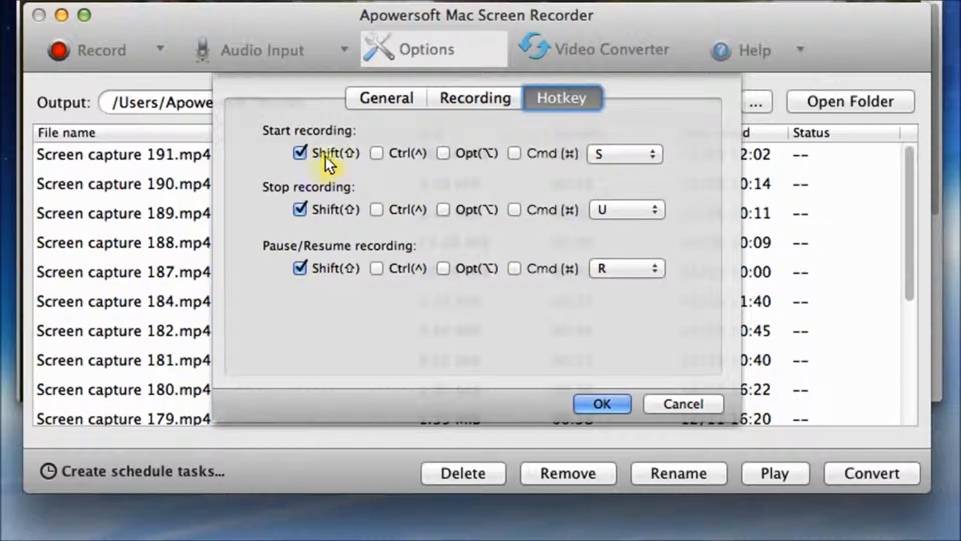
pyautogui.moveTo(347, 191)
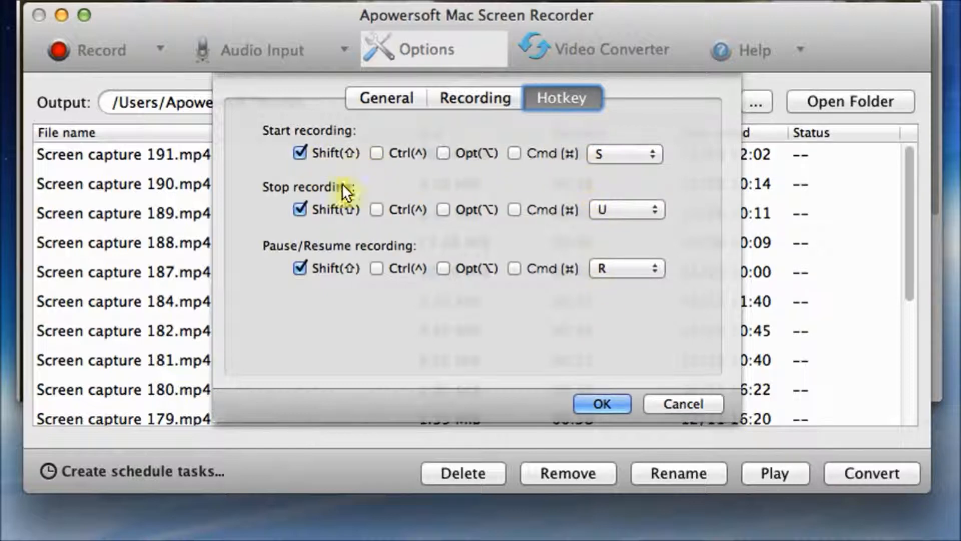
# On the General tab, keep English as the language and close Options with OK
pyautogui.click(386, 98)
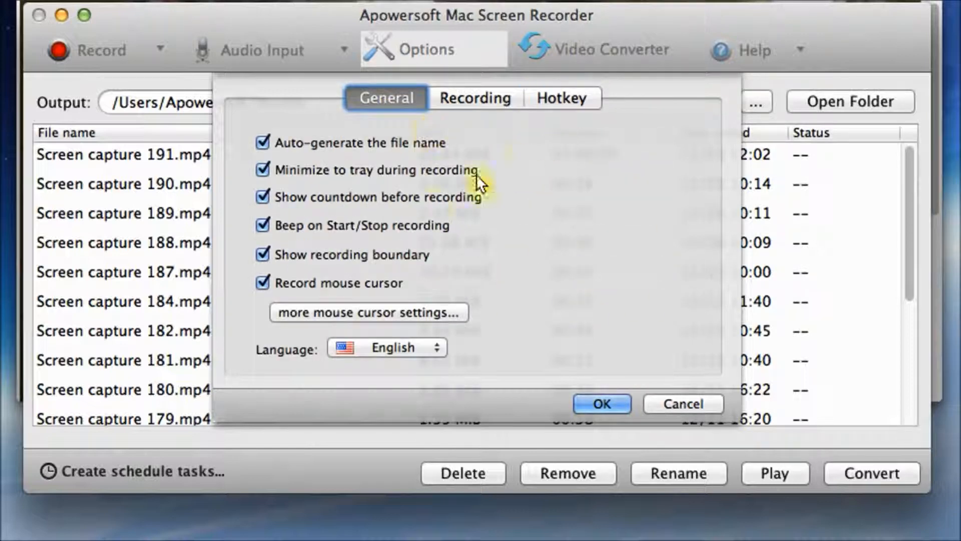
pyautogui.click(387, 347)
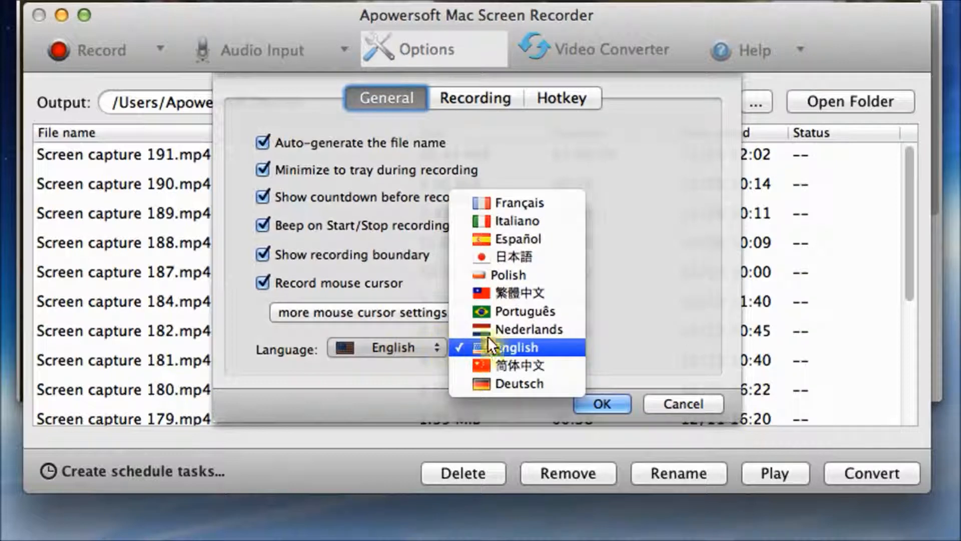
pyautogui.click(515, 347)
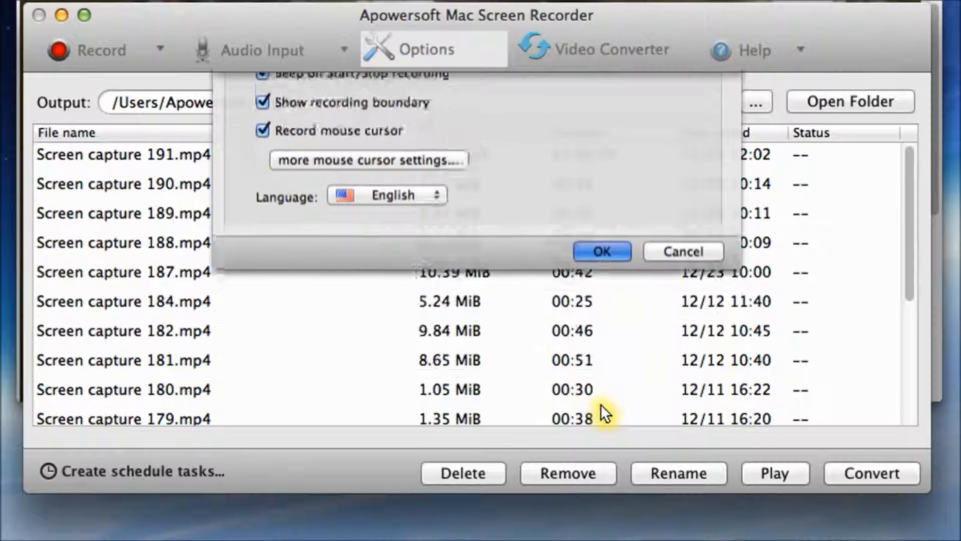
pyautogui.click(601, 251)
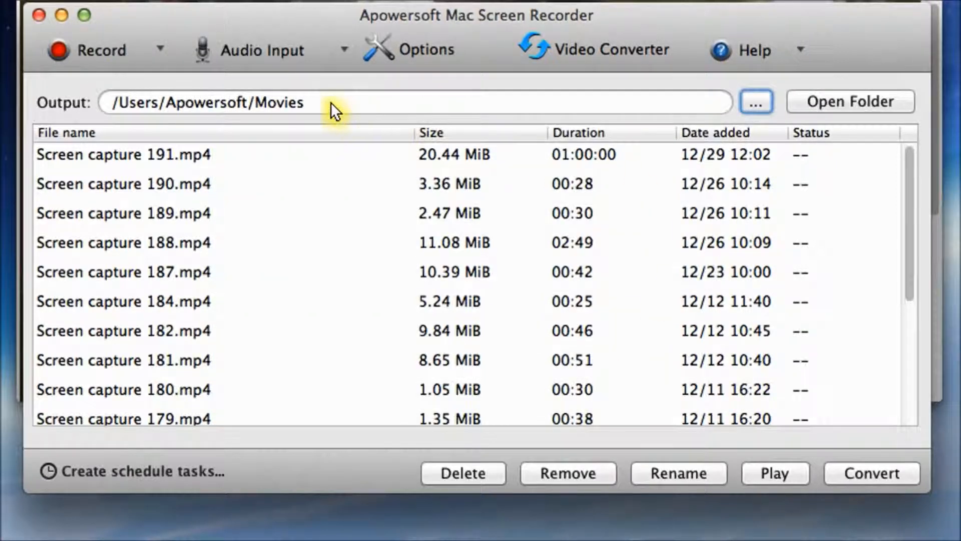
# Review the Audio Input sources, then switch the Record mode to Region
pyautogui.click(263, 49)
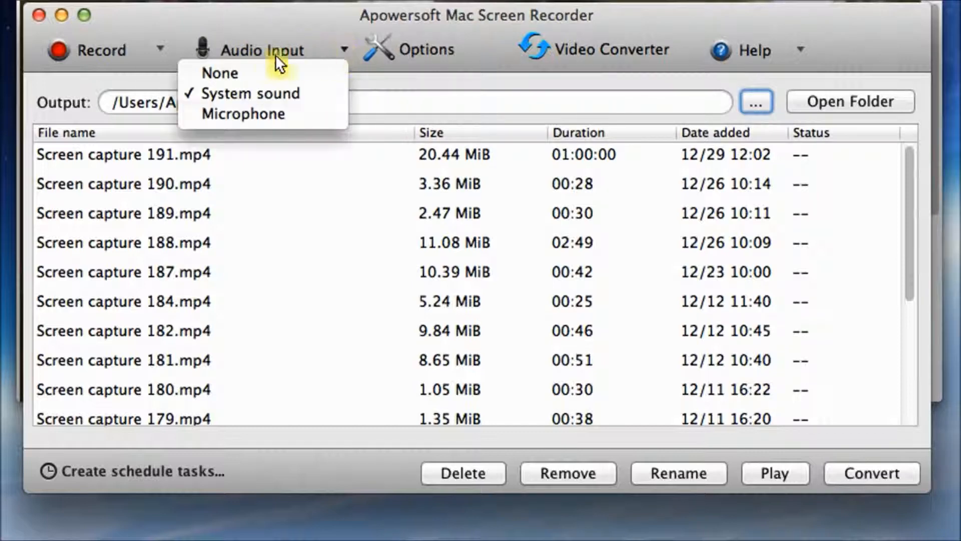
pyautogui.moveTo(245, 93)
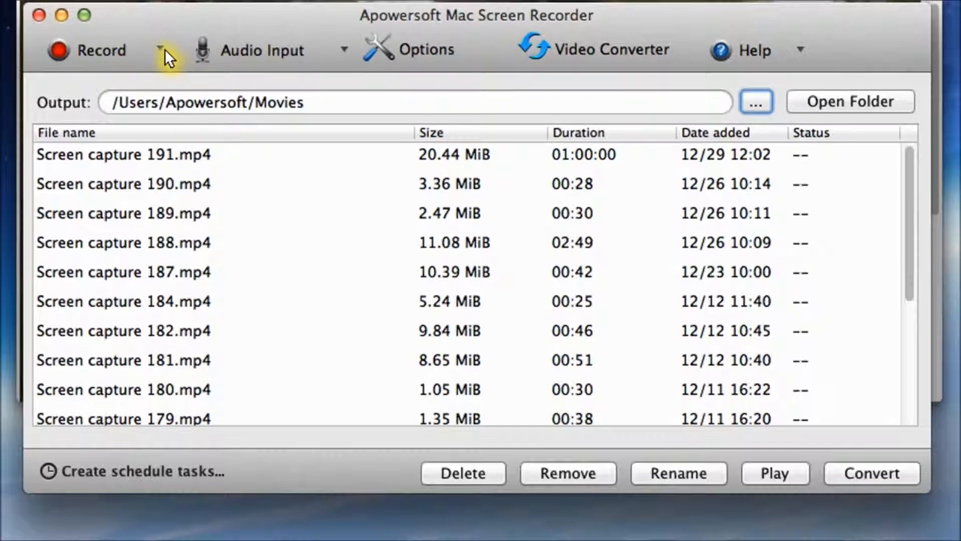
pyautogui.click(164, 50)
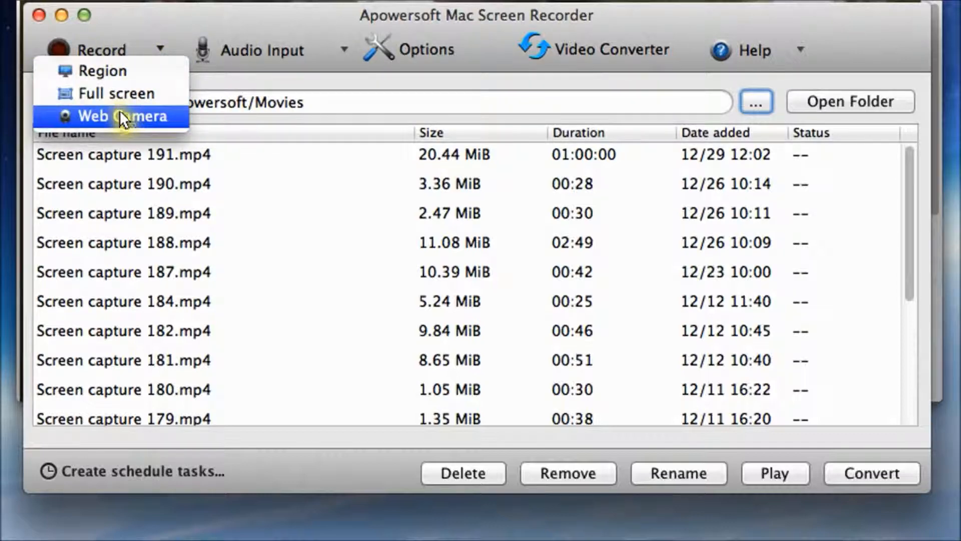
pyautogui.moveTo(120, 93)
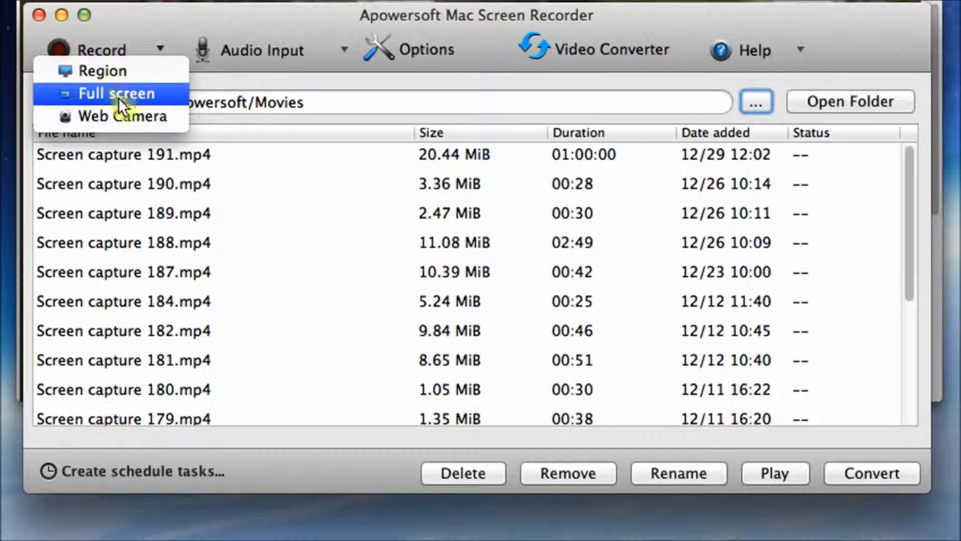
pyautogui.moveTo(103, 71)
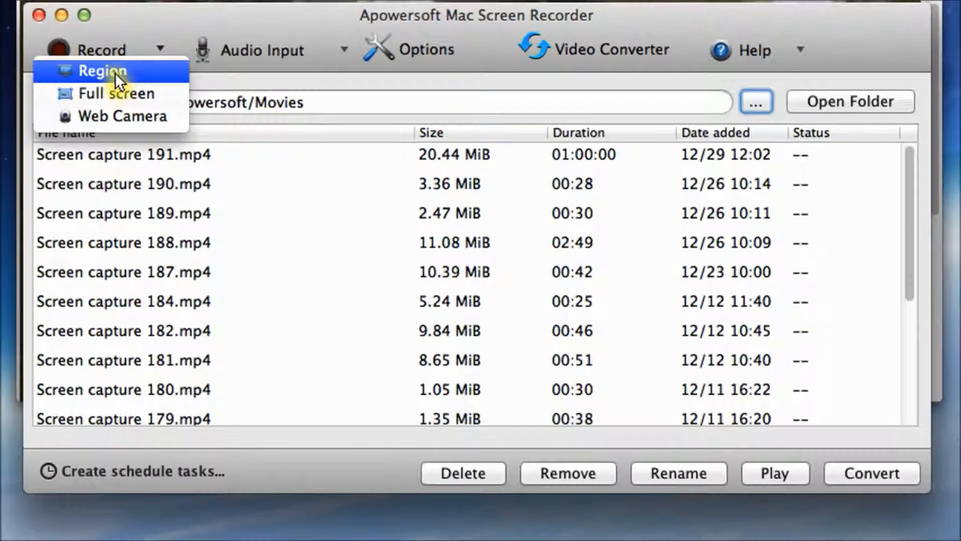
pyautogui.moveTo(126, 82)
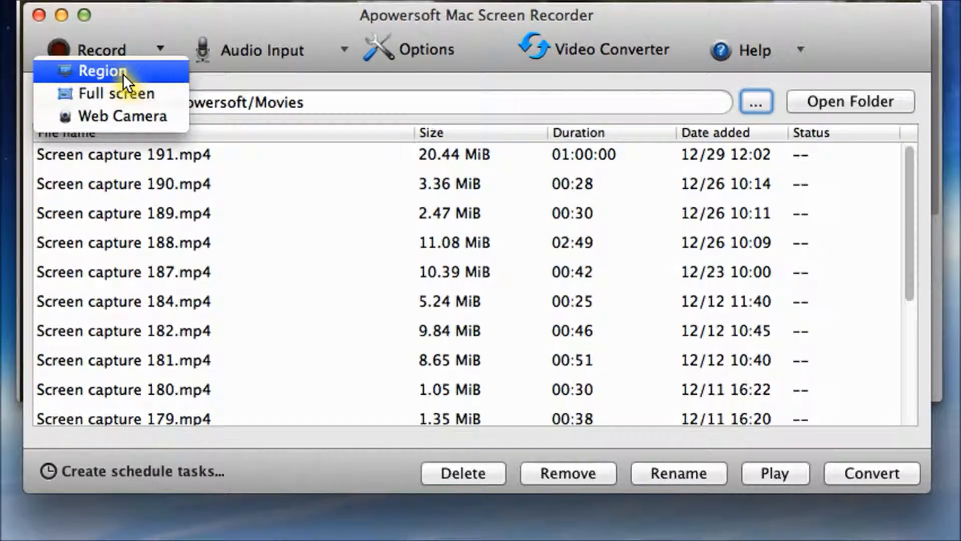
pyautogui.click(104, 71)
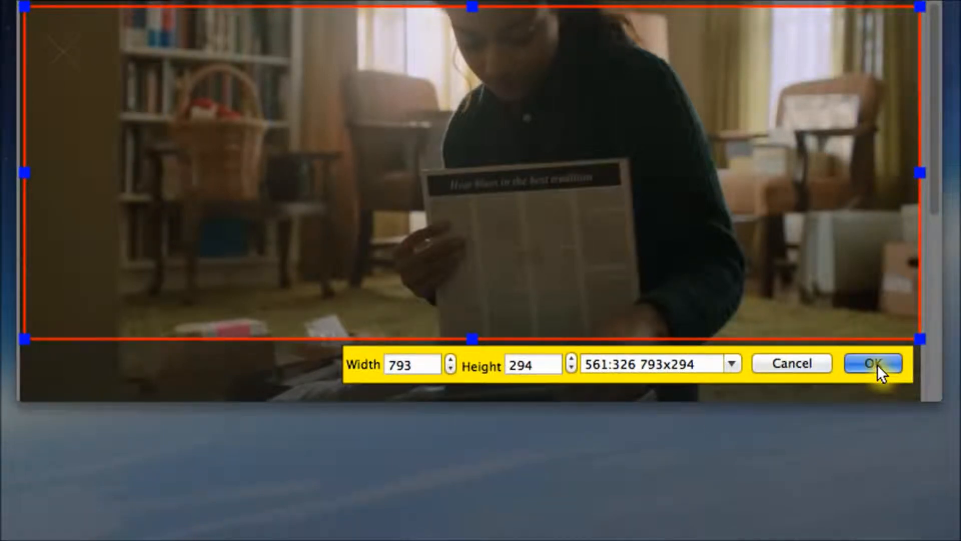
# Confirm the 793×294 region over the film to start the countdown
pyautogui.click(873, 363)
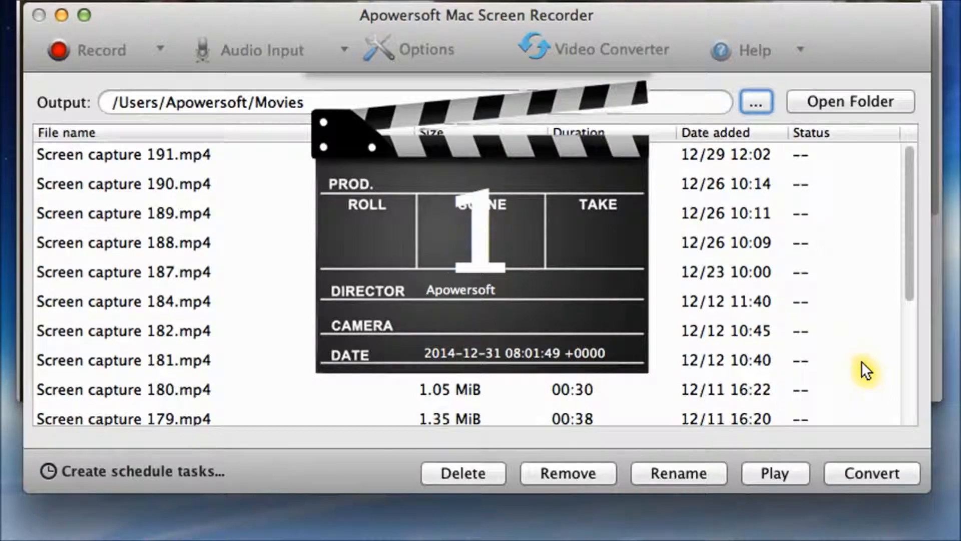
# Play the film inside the capture area and record about 20 seconds into Screen capture 192.mp4
pyautogui.click(85, 50)
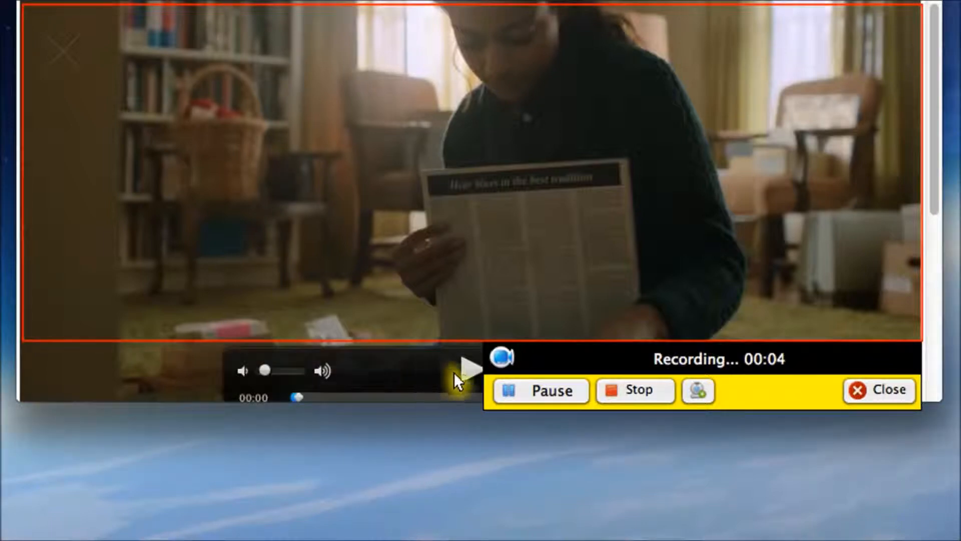
pyautogui.click(471, 368)
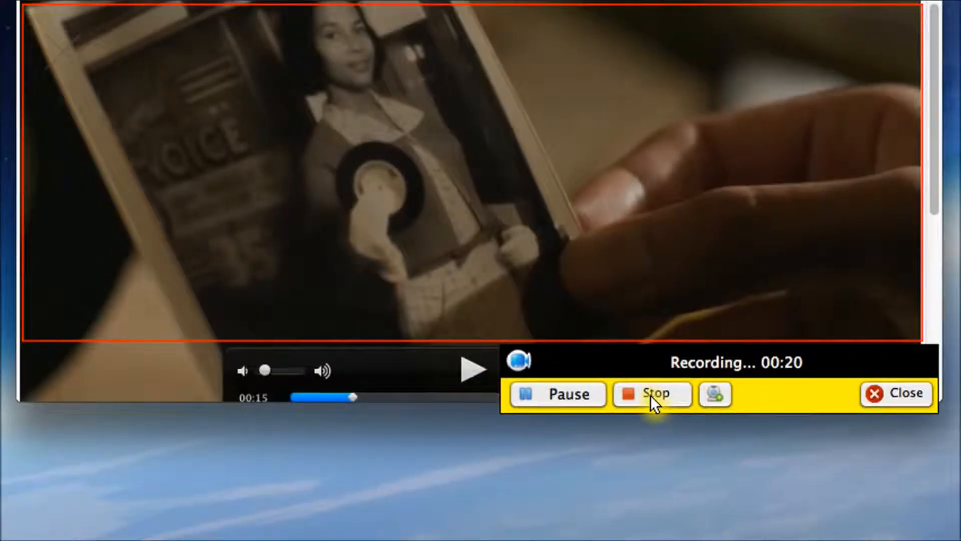
pyautogui.click(652, 394)
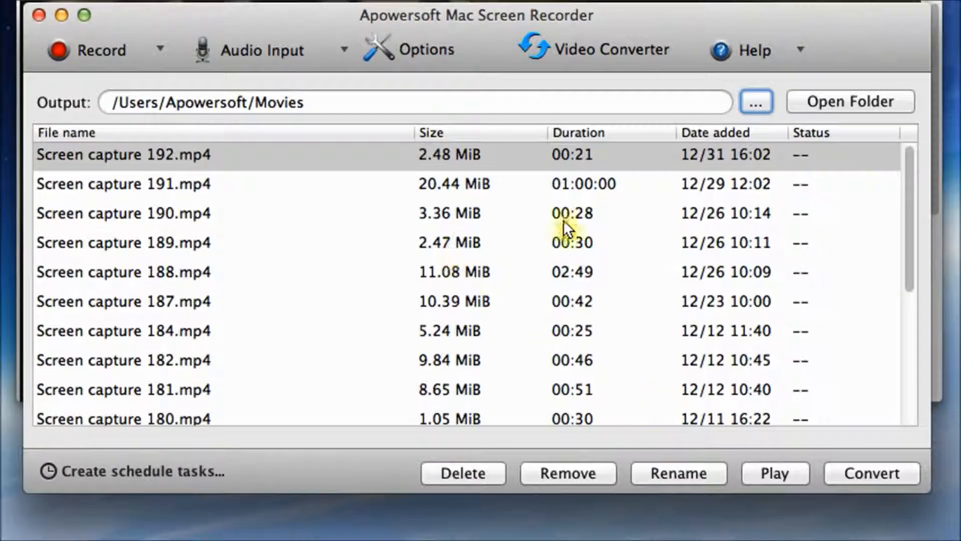
pyautogui.moveTo(191, 213)
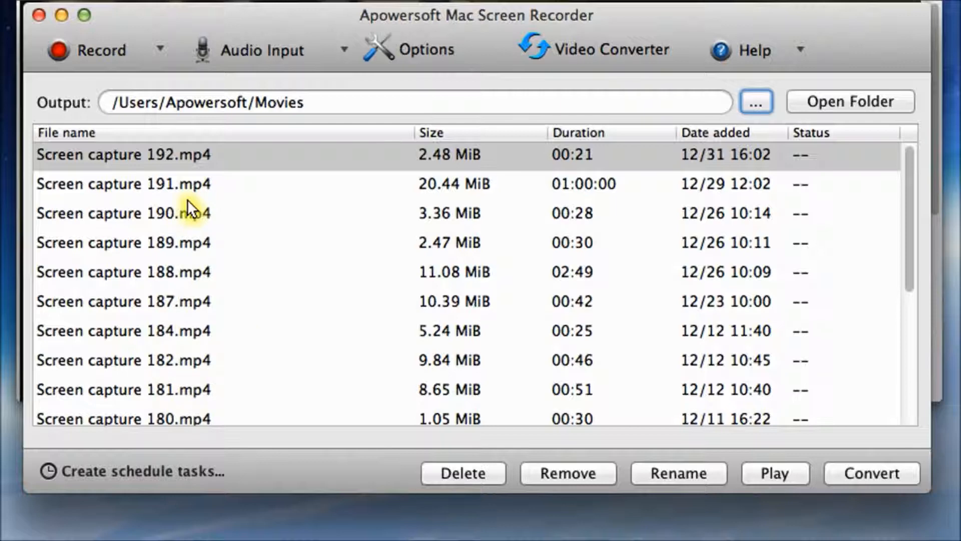
pyautogui.moveTo(211, 199)
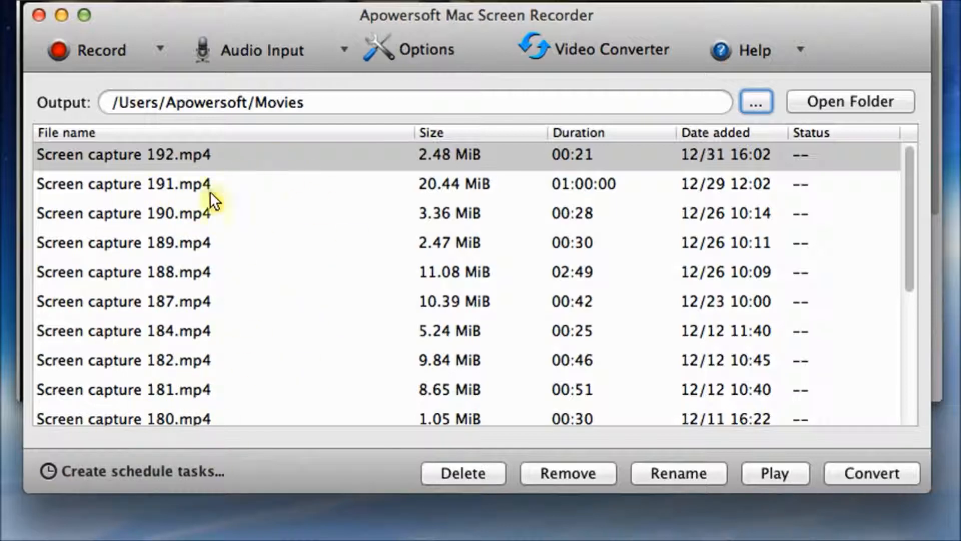
pyautogui.moveTo(133, 158)
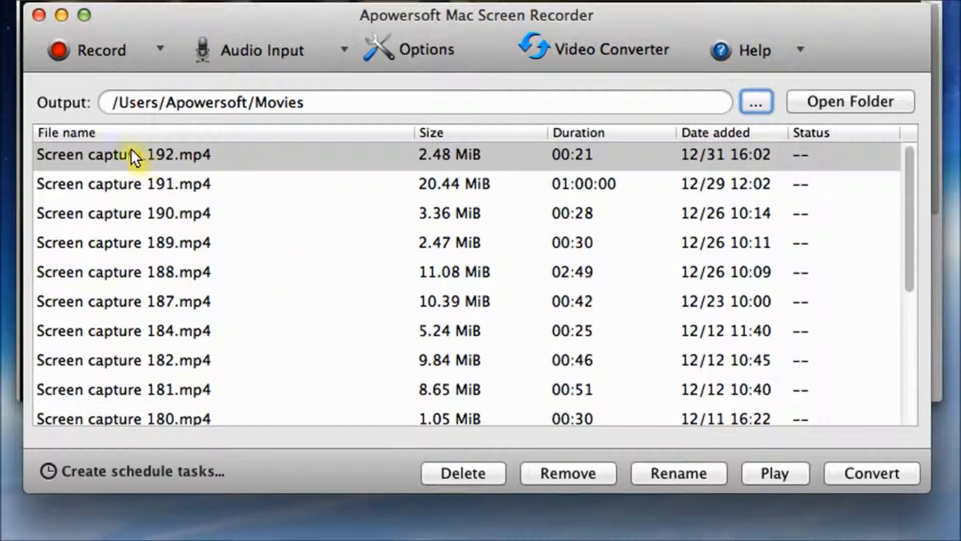
# Play Screen capture 192.mp4 from its right-click menu in the recordings list
pyautogui.rightClick(128, 154)
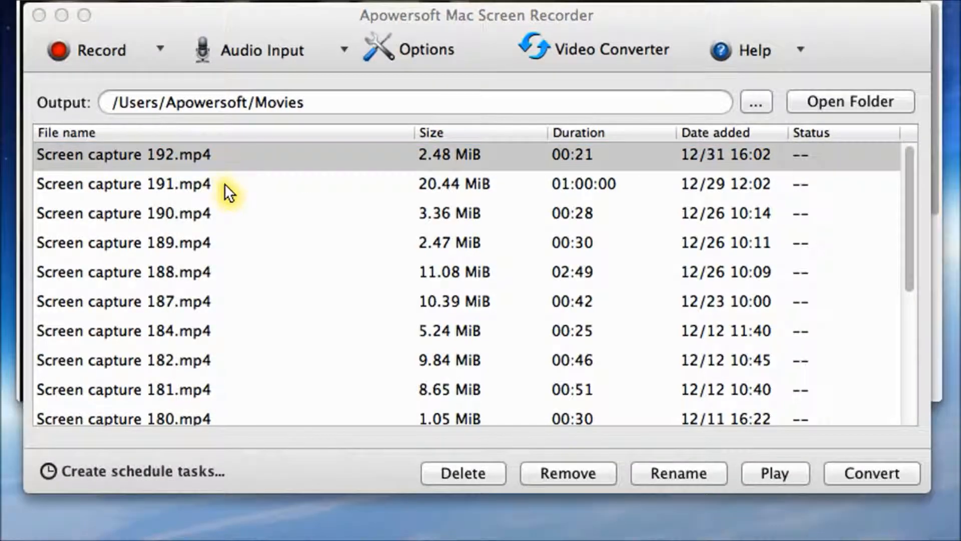
pyautogui.click(773, 473)
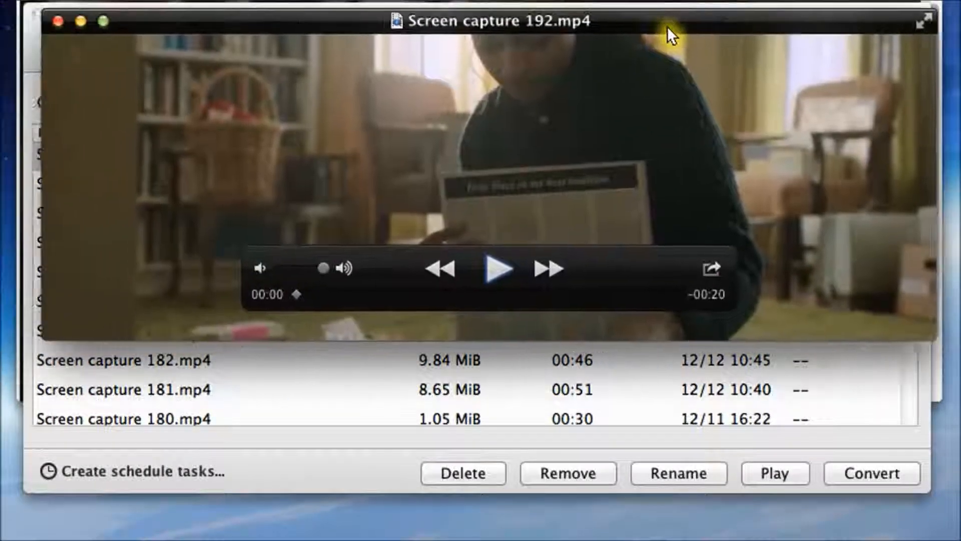
# Play Screen capture 192.mp4 in QuickTime Player nearly to the end, then close the player
pyautogui.click(498, 268)
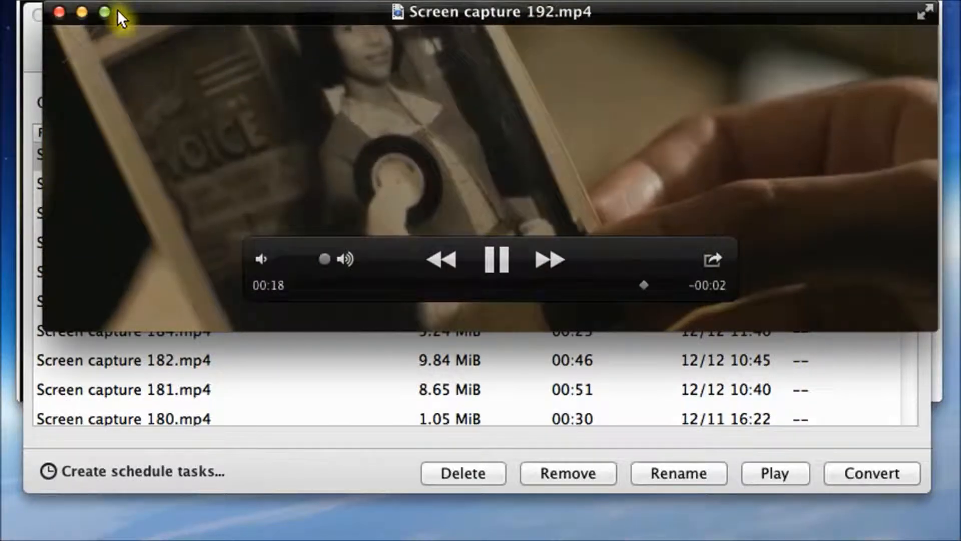
pyautogui.click(59, 11)
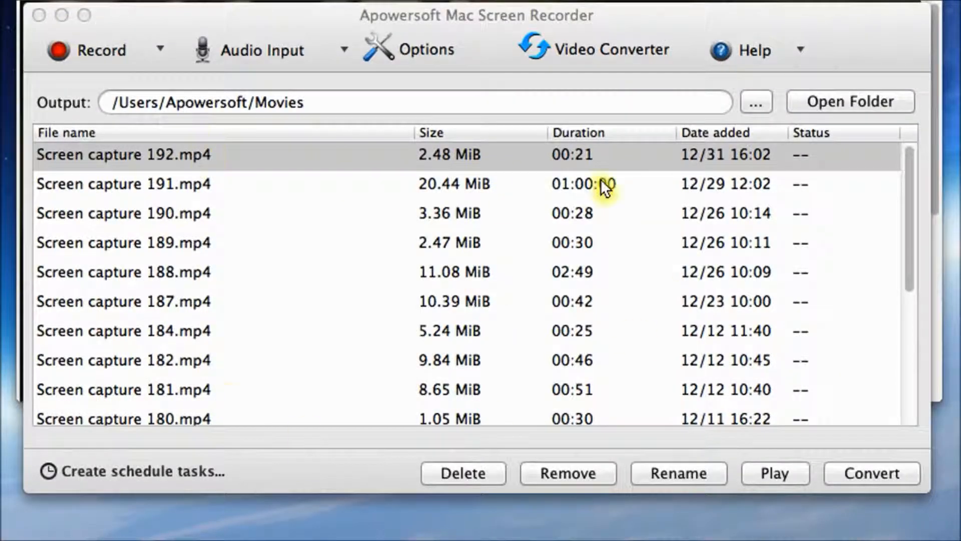